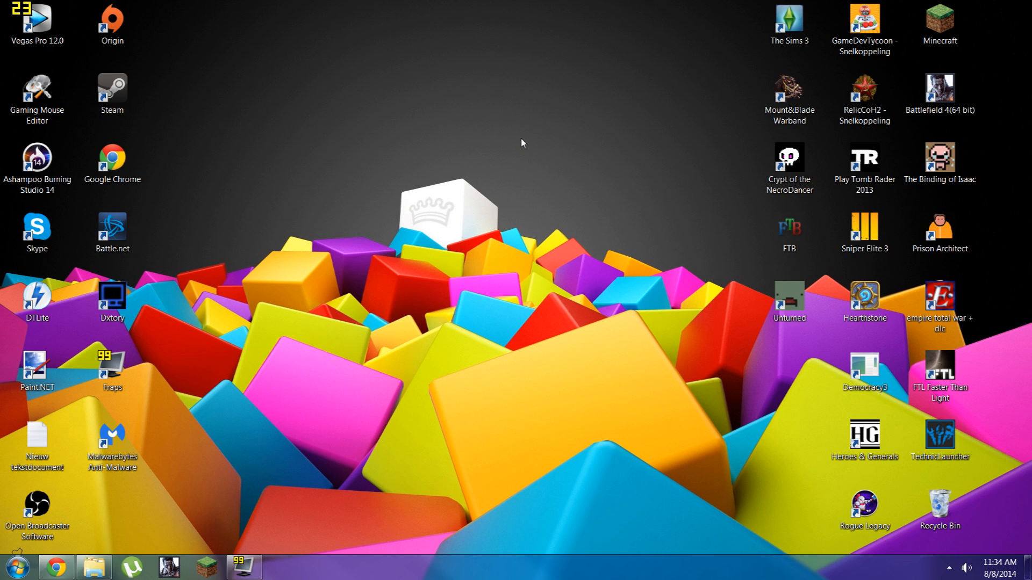
mouse_move(526, 153)
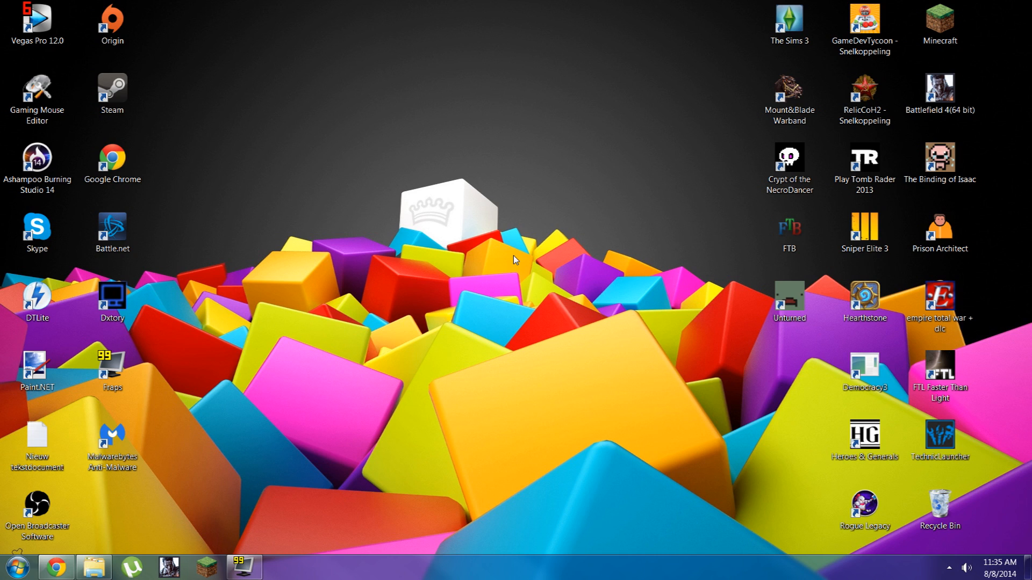
mouse_move(391, 253)
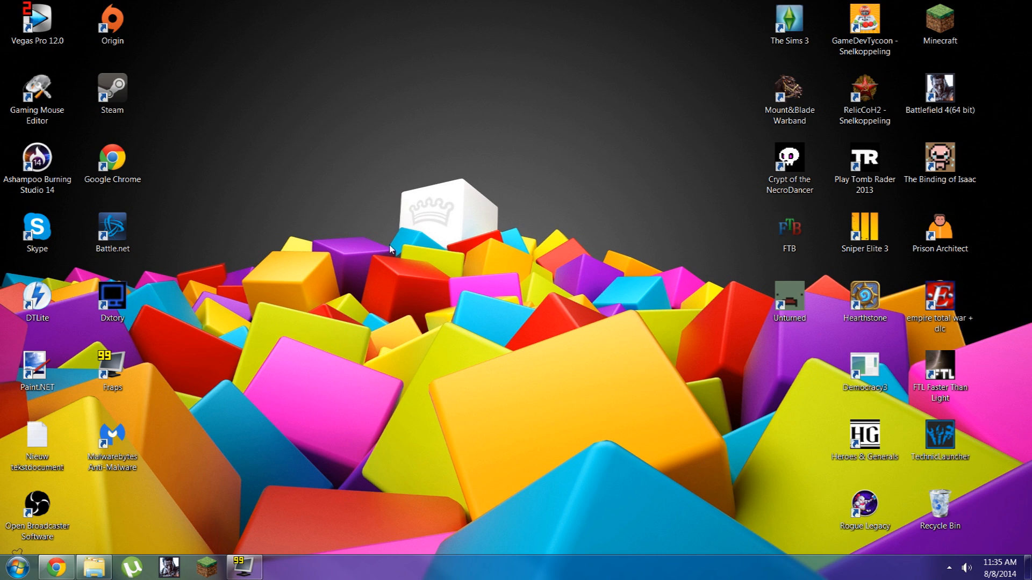
mouse_move(599, 185)
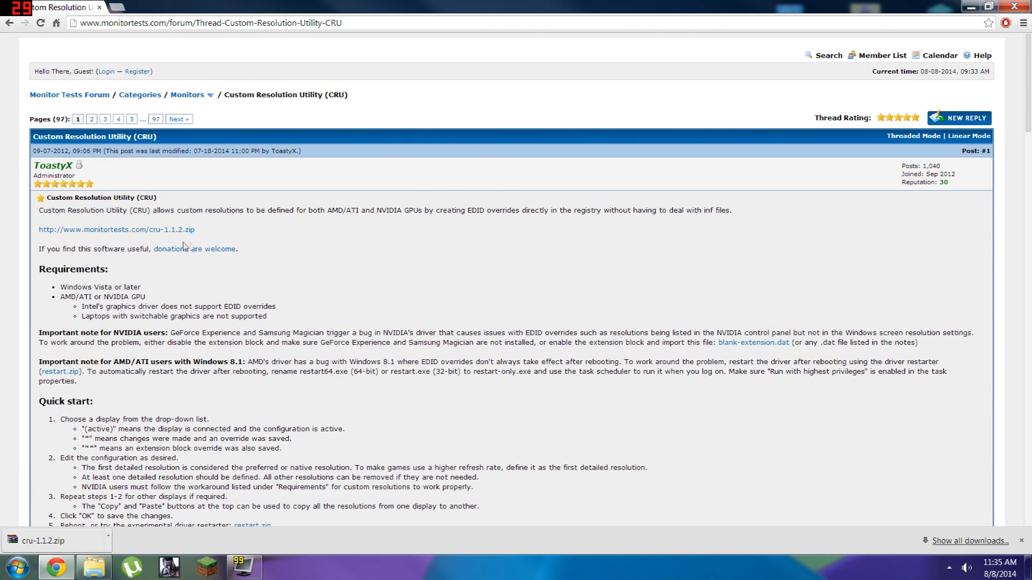
mouse_move(158, 234)
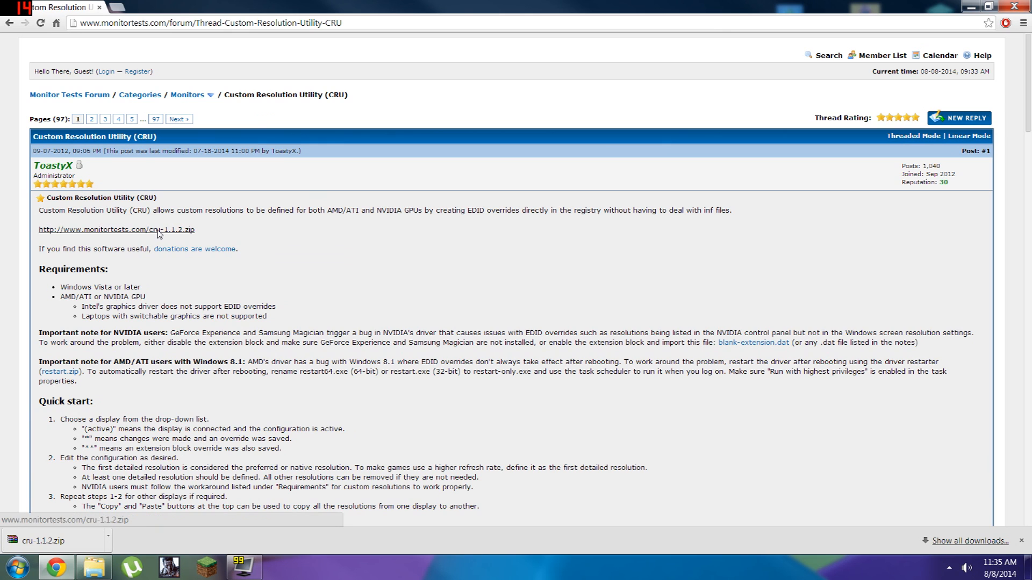
Download cru-1.1.2.zip from the monitortests.com CRU forum thread.
click(114, 230)
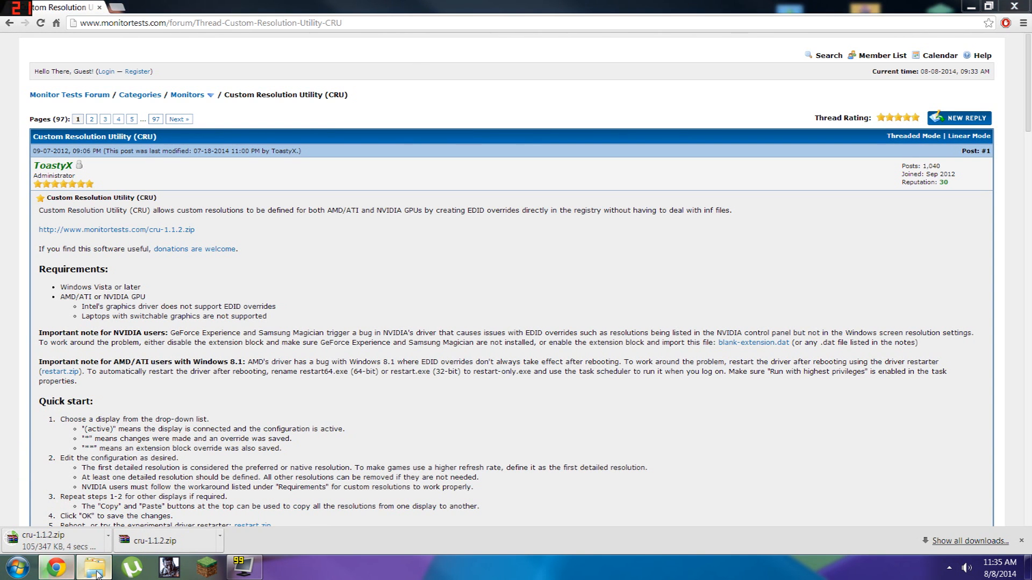
In Explorer's Downloads, select the cru-1.1.2 archive and open the cru folder.
click(94, 566)
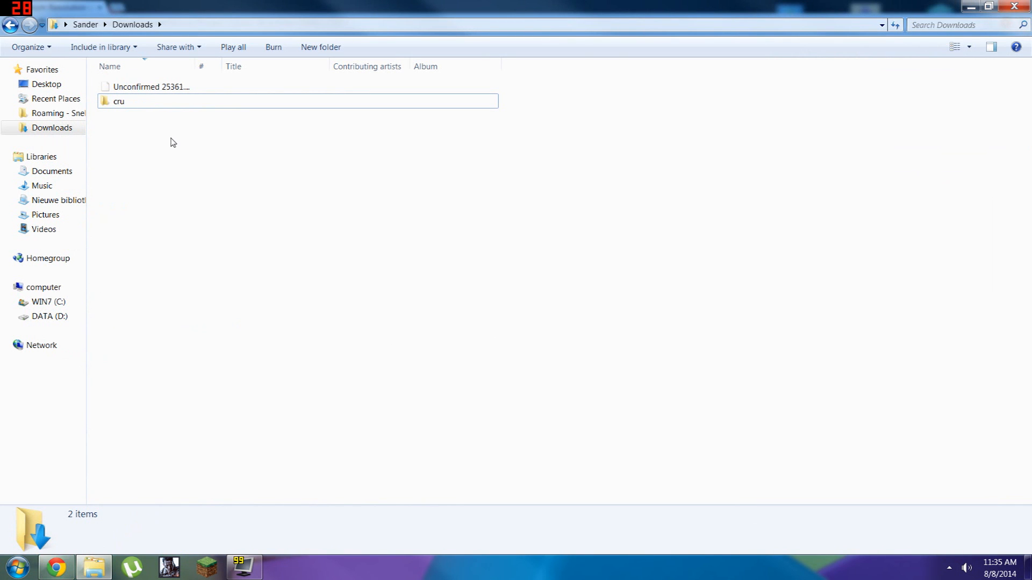
mouse_move(157, 90)
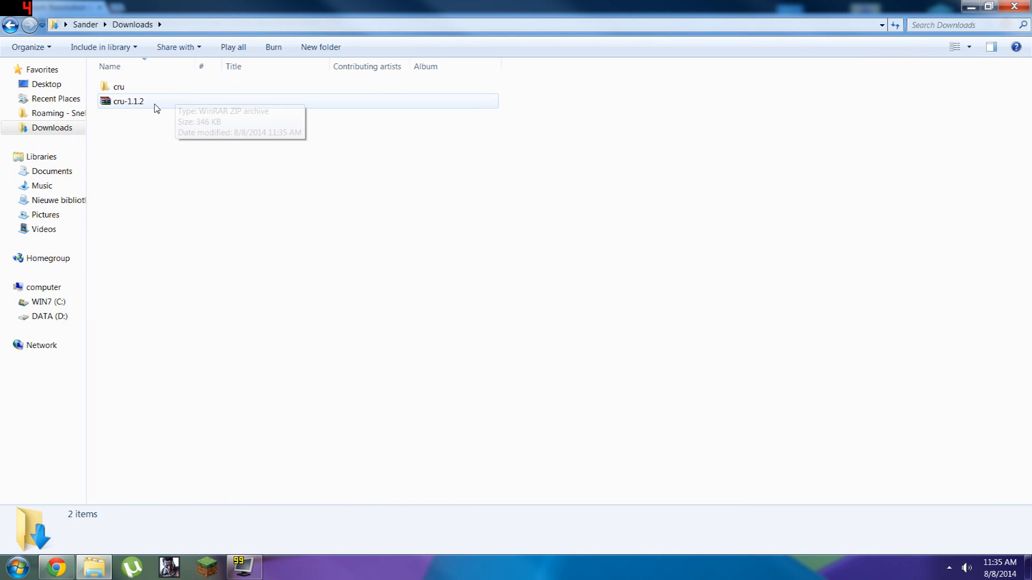
click(129, 102)
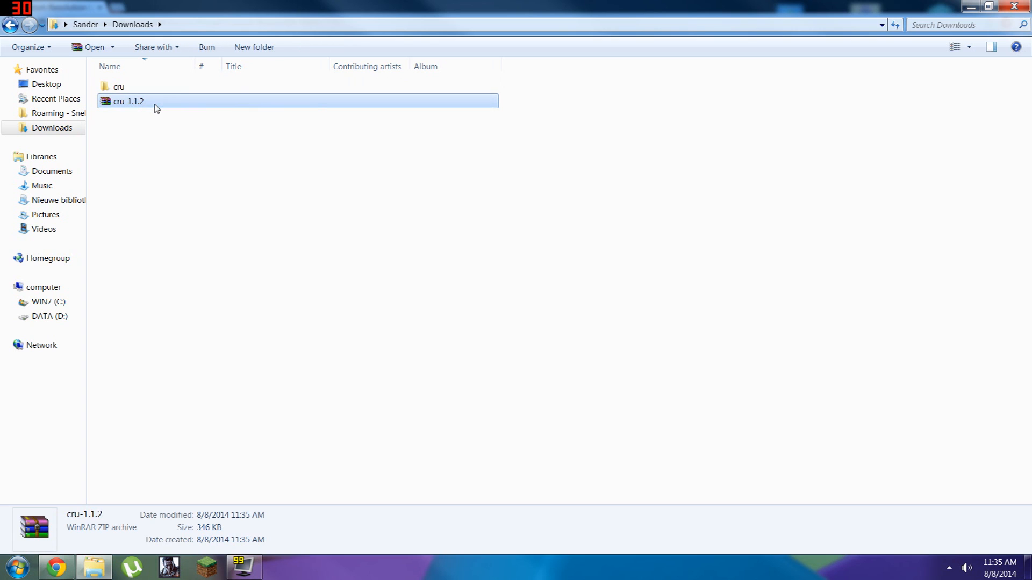
right_click(127, 102)
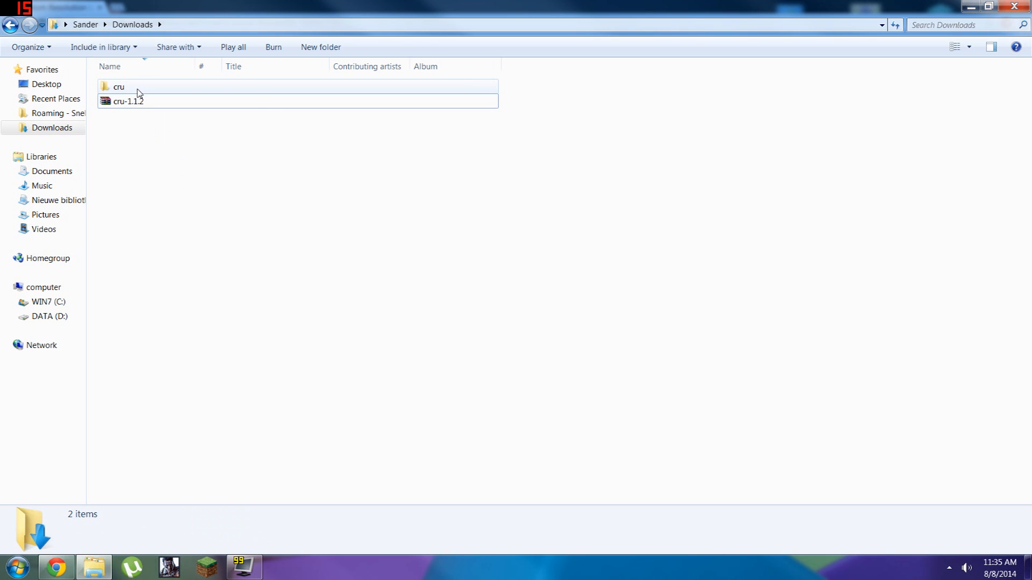
double_click(118, 86)
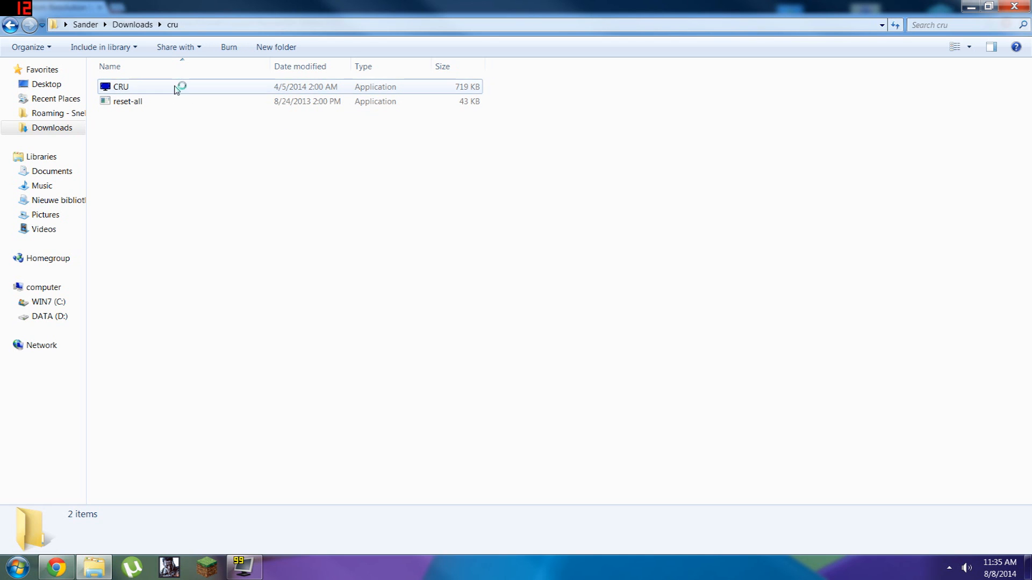
Launch CRU.exe and select the PHLC046 - Philips 231T display.
double_click(120, 86)
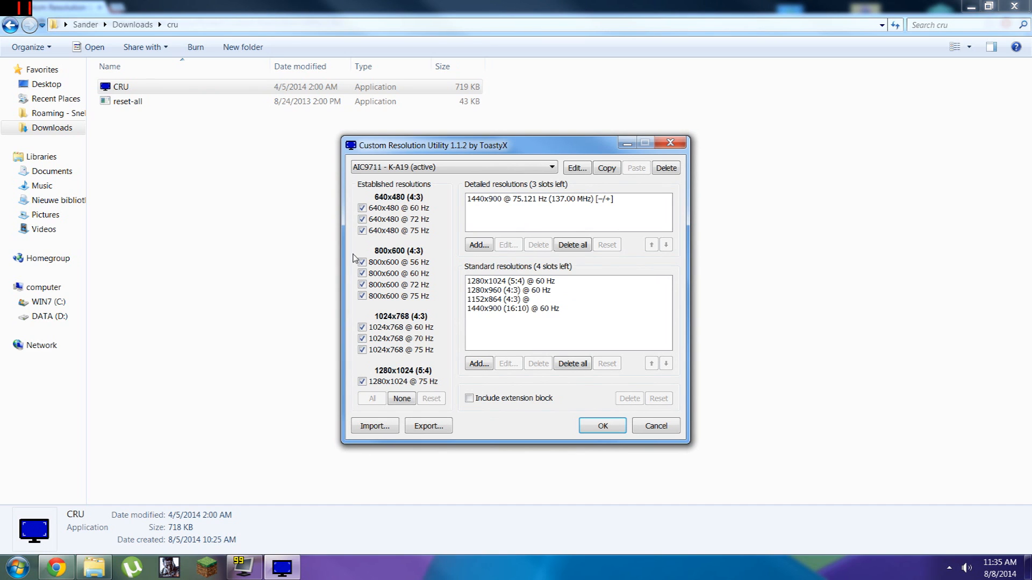
mouse_move(479, 232)
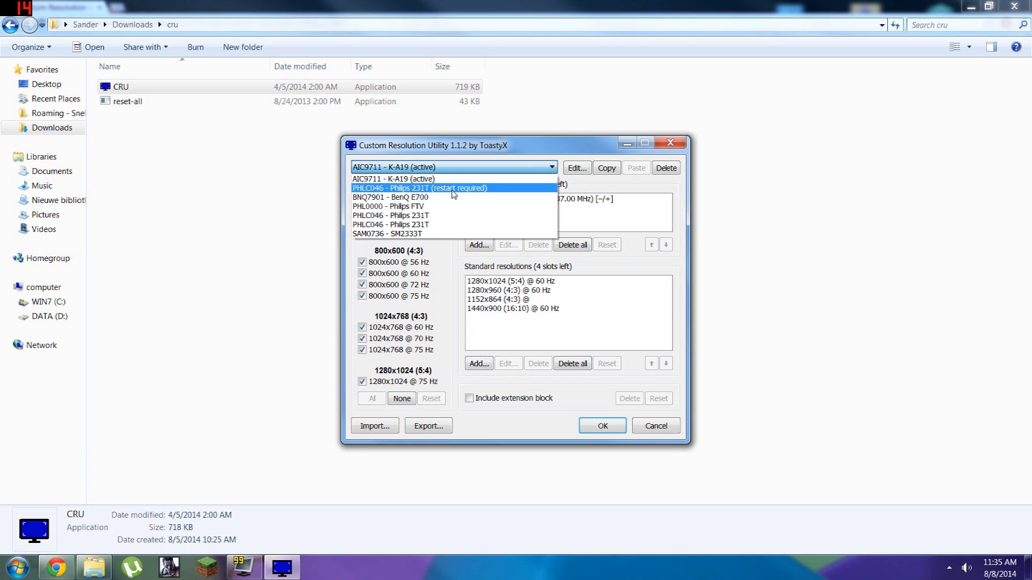
click(419, 188)
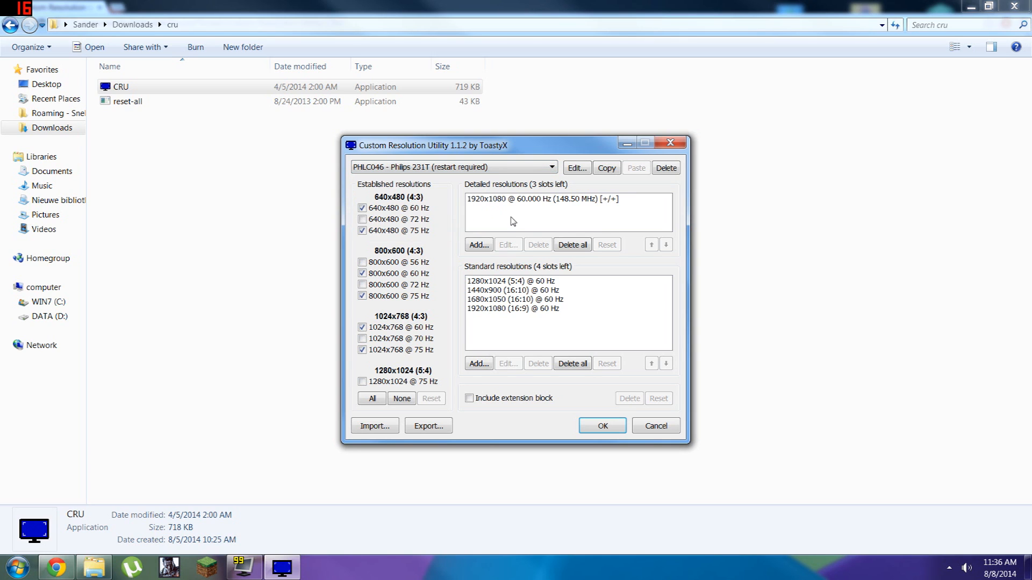
mouse_move(535, 226)
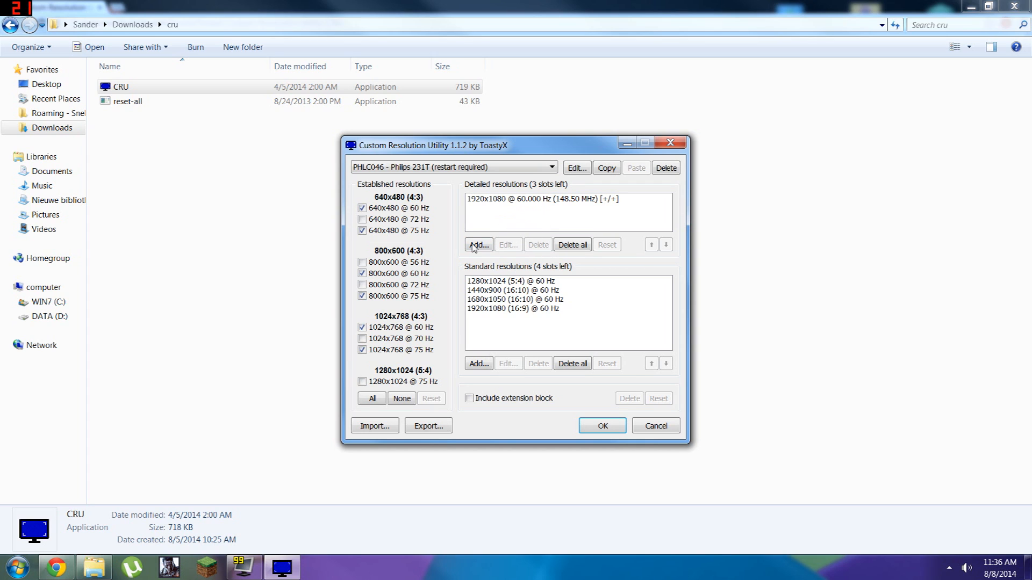
Add a 1920x1080 detailed resolution at 65 Hz for the Philips 231T.
click(478, 244)
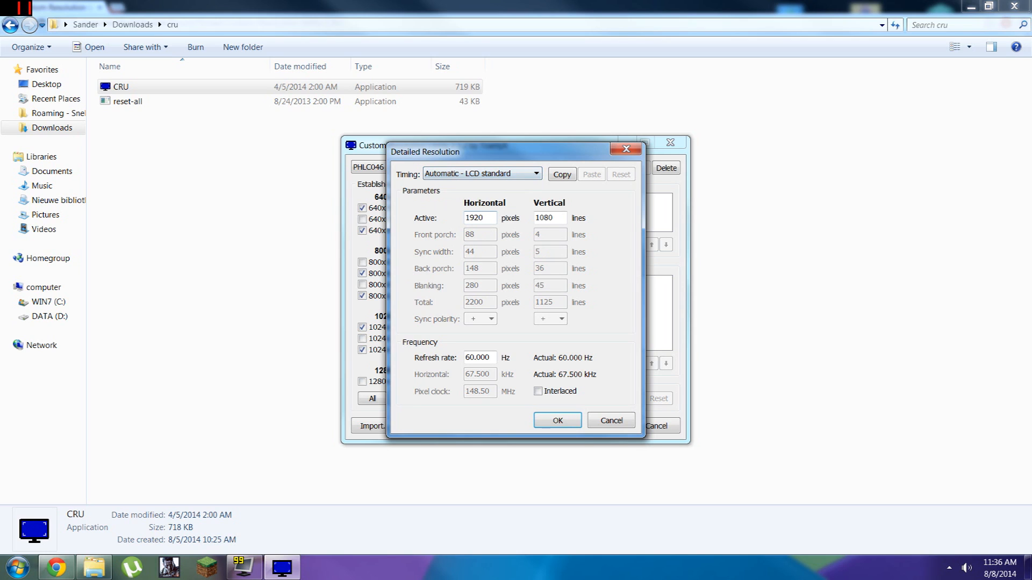
triple_click(479, 218)
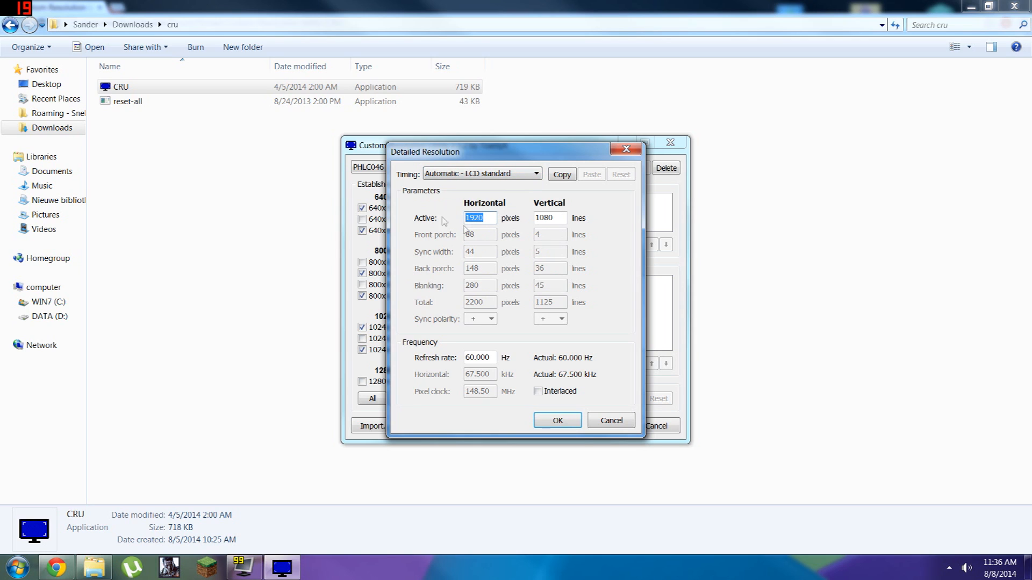
click(619, 173)
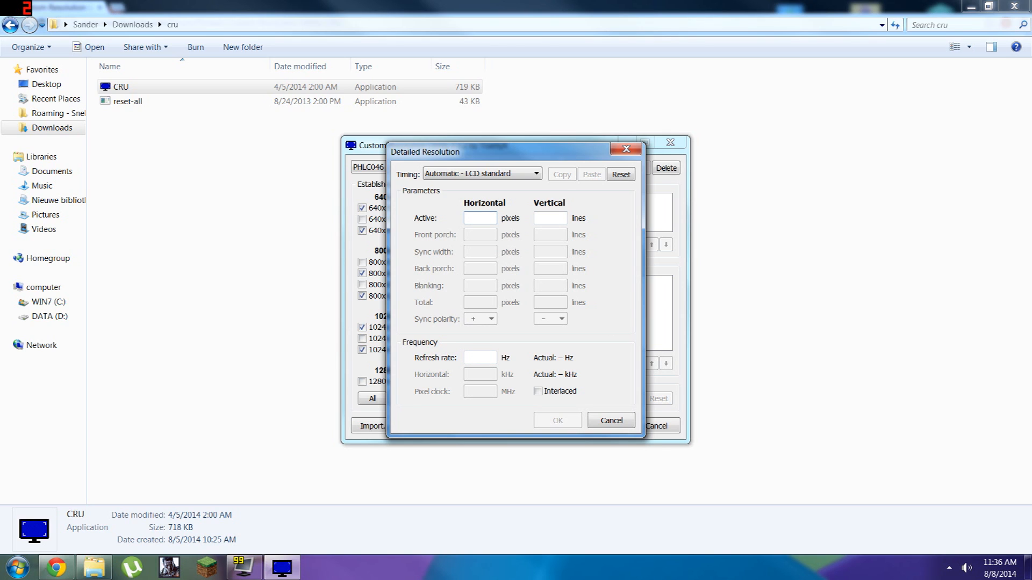
text(1920)
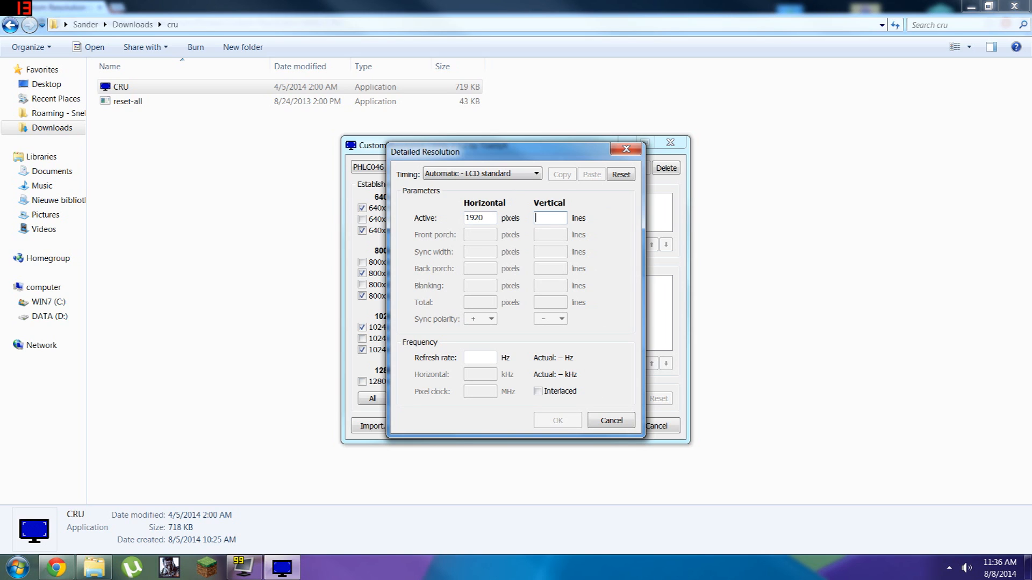
text(1080)
click(481, 357)
text(65)
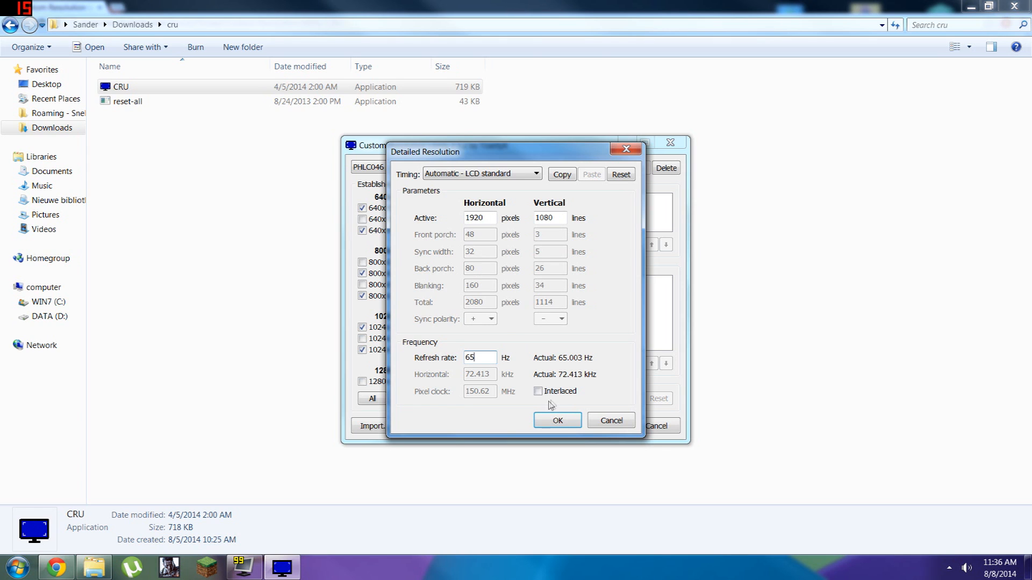
click(557, 420)
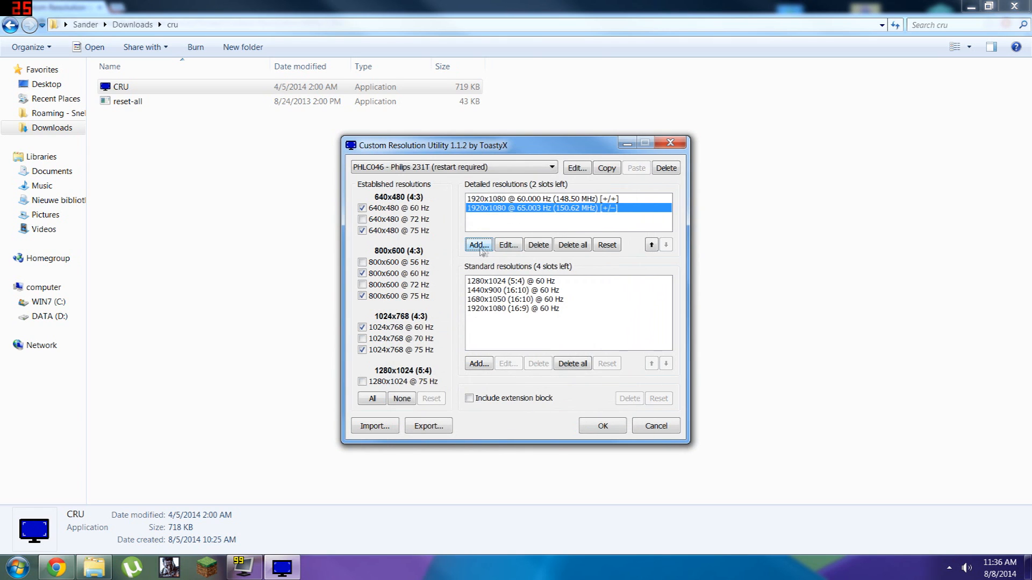
Add 1920x1080 detailed resolutions at 70 and 75 Hz using LCD standard timing.
click(507, 244)
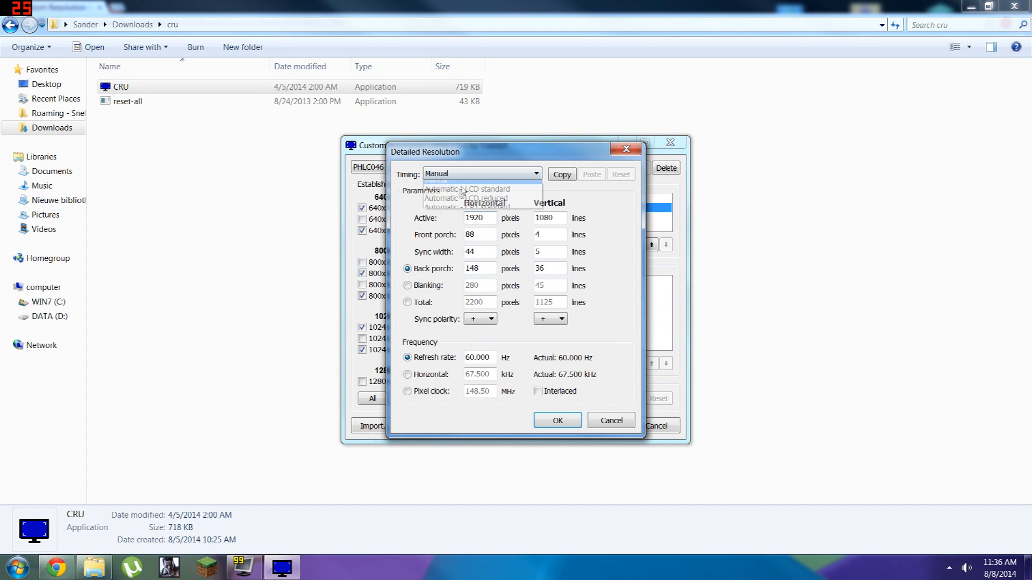
click(466, 190)
text(70.000)
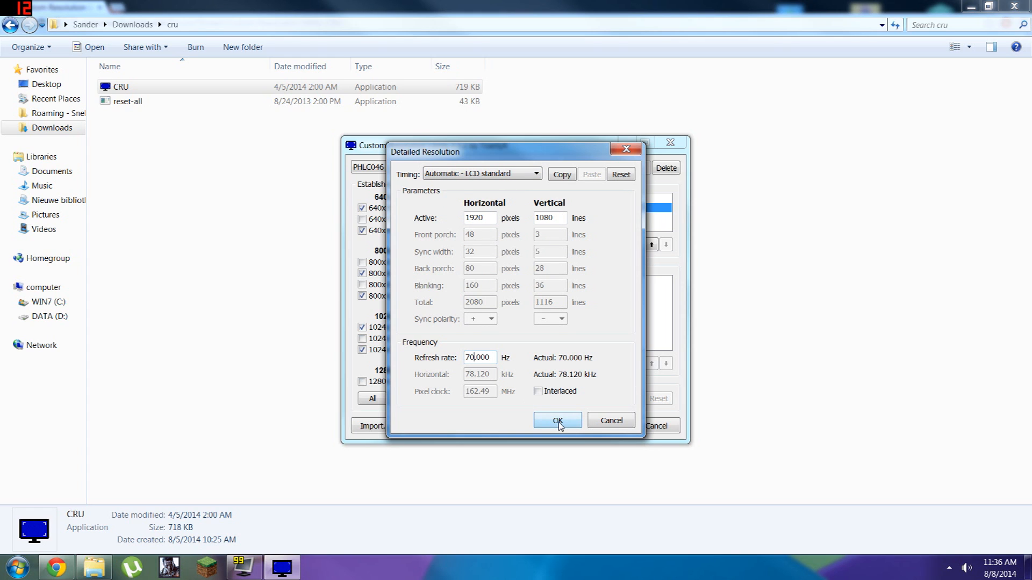
click(482, 173)
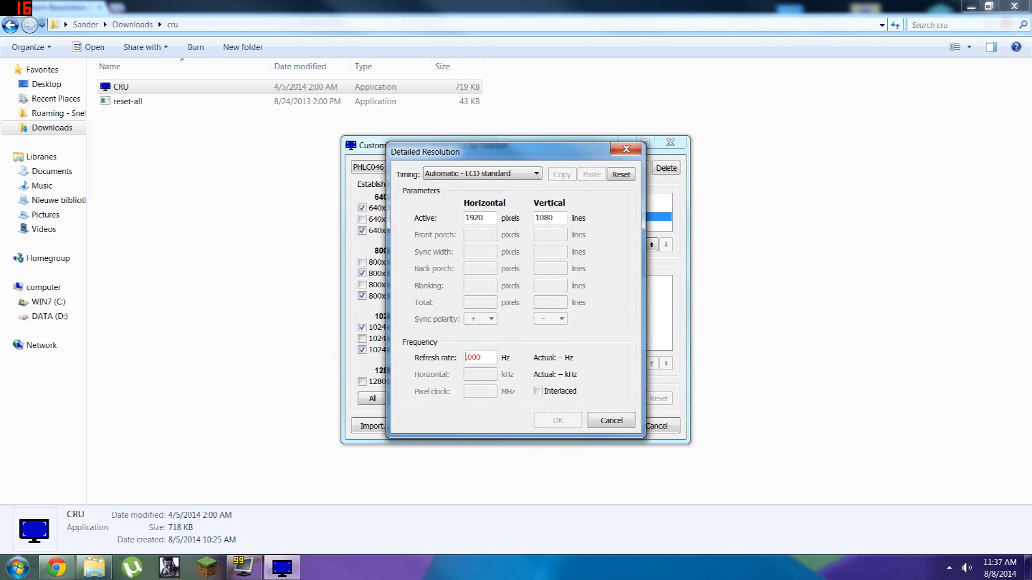
text(75.000)
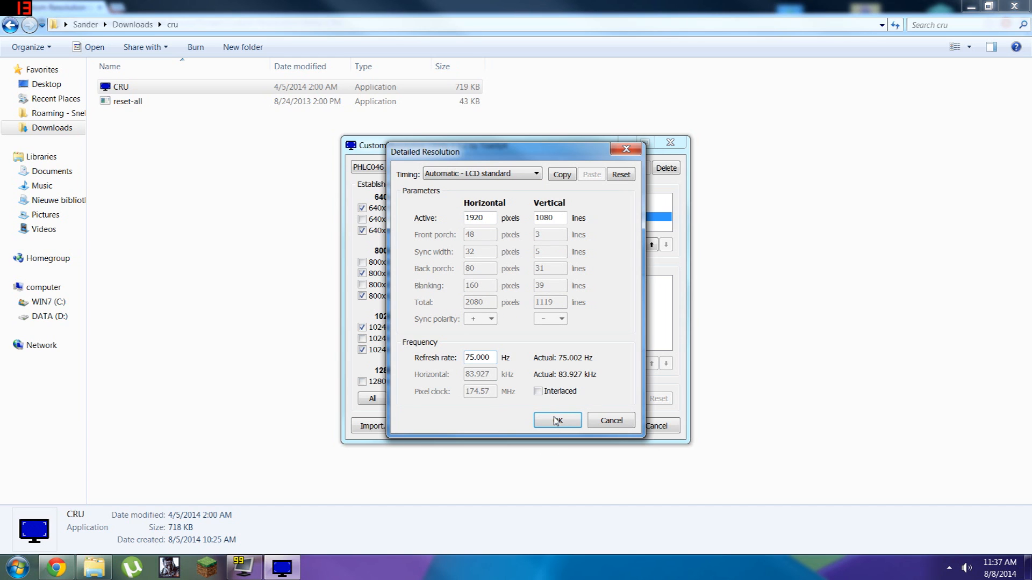
click(556, 420)
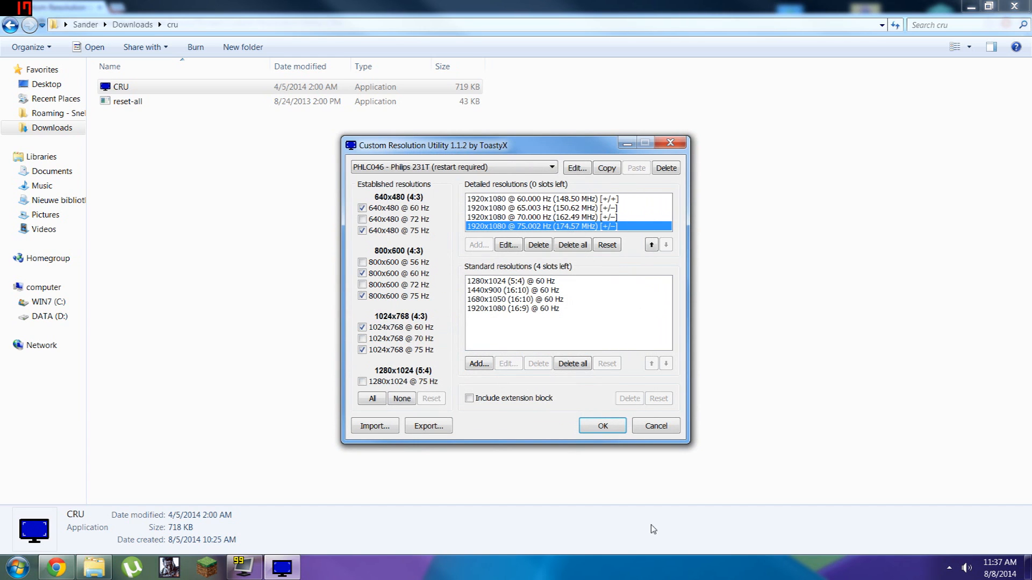
mouse_move(659, 554)
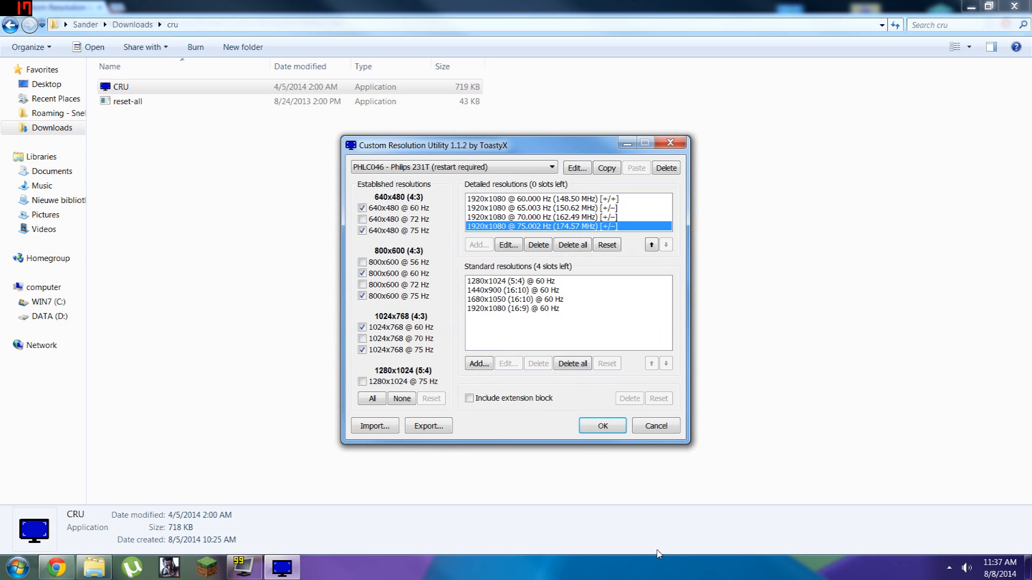
Save the CRU changes and open Screen Resolution from the desktop context menu.
click(601, 425)
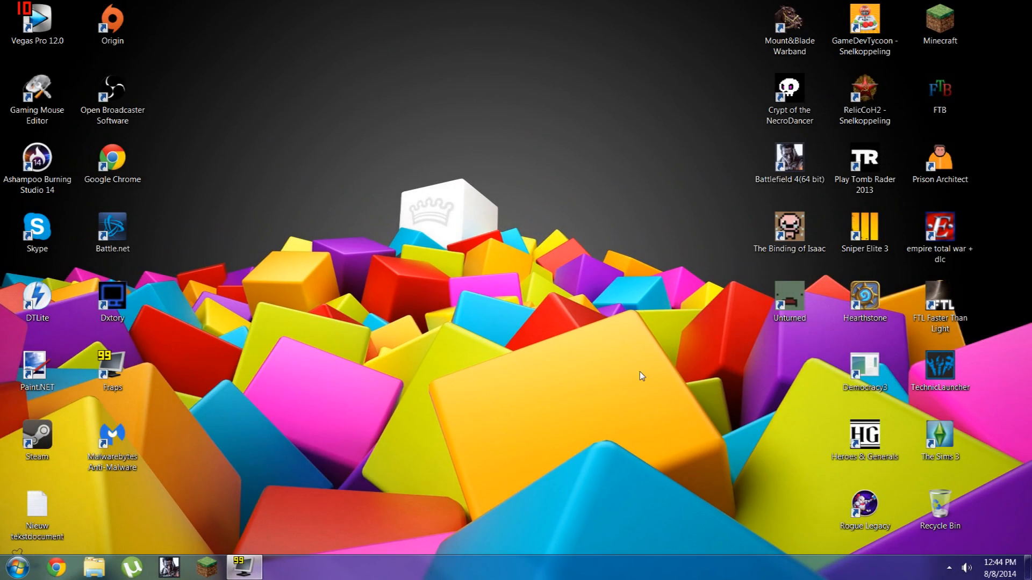
right_click(638, 376)
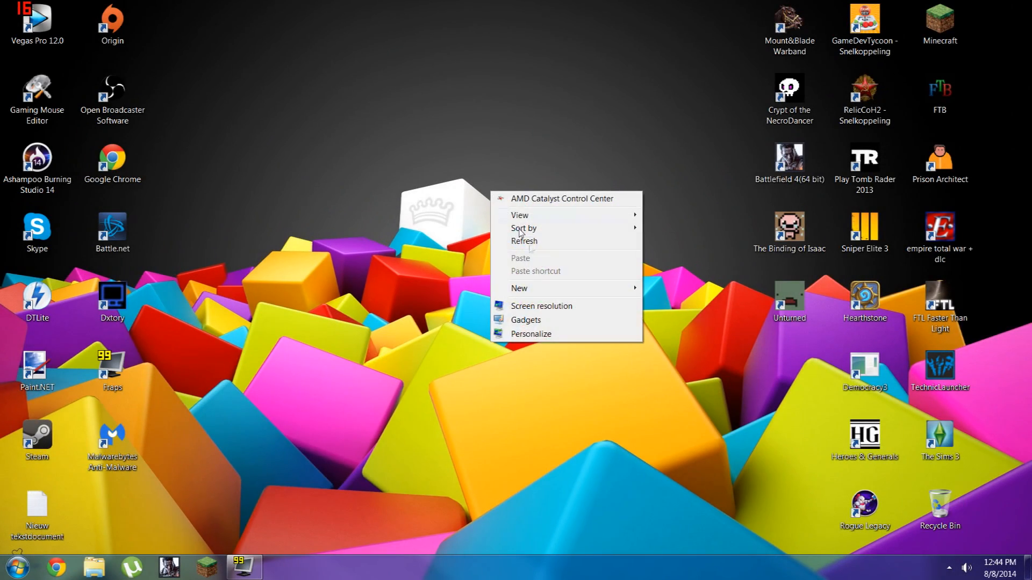
mouse_move(541, 306)
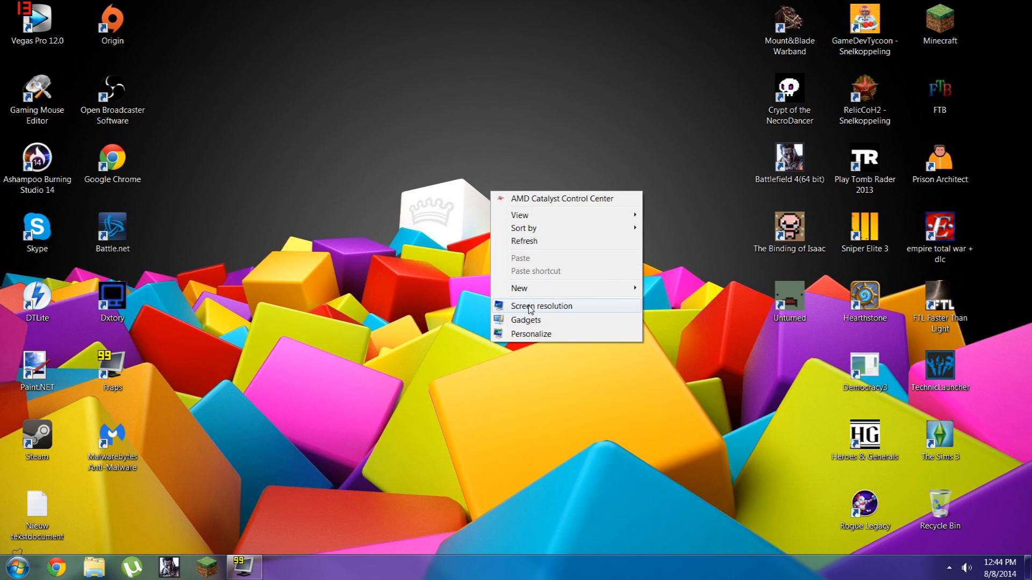
click(541, 306)
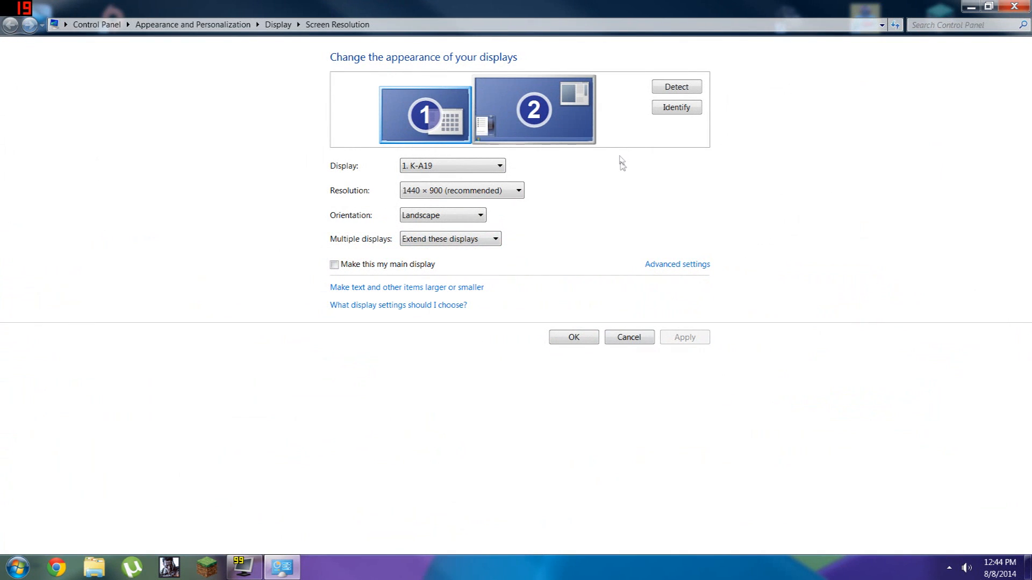
Select display 2 and apply a 65 Hertz refresh rate in its monitor settings.
click(534, 109)
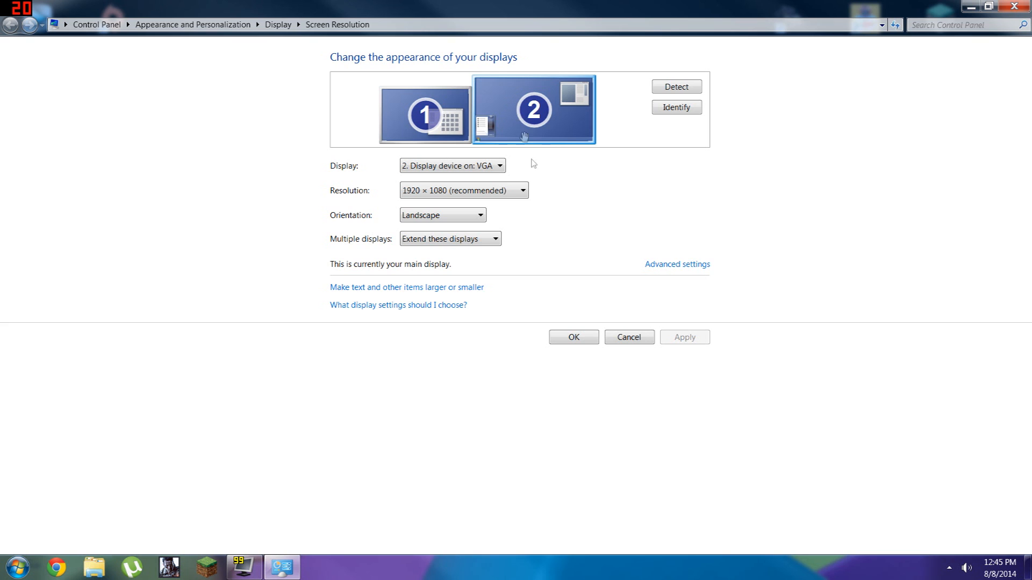
mouse_move(677, 264)
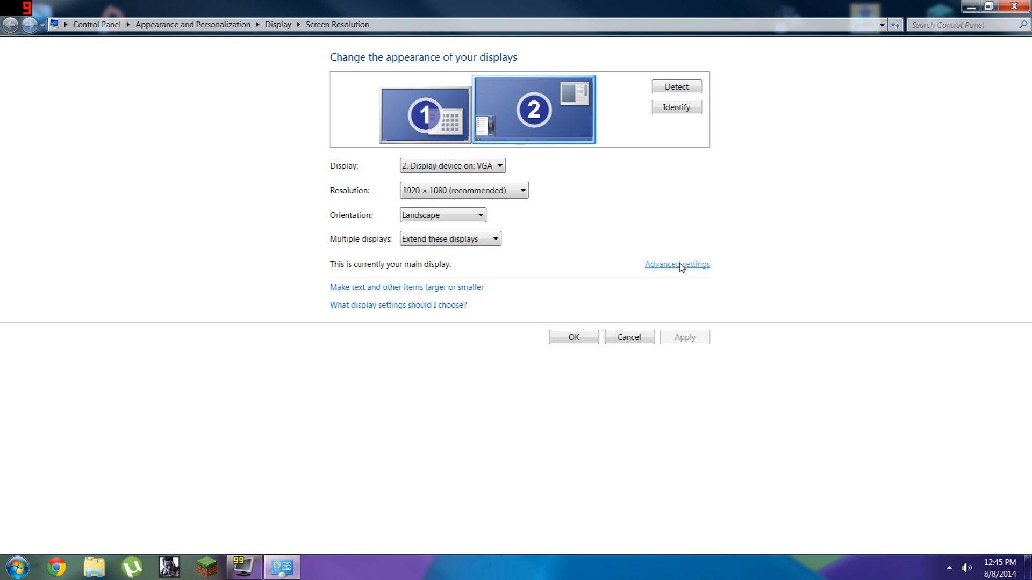
click(677, 263)
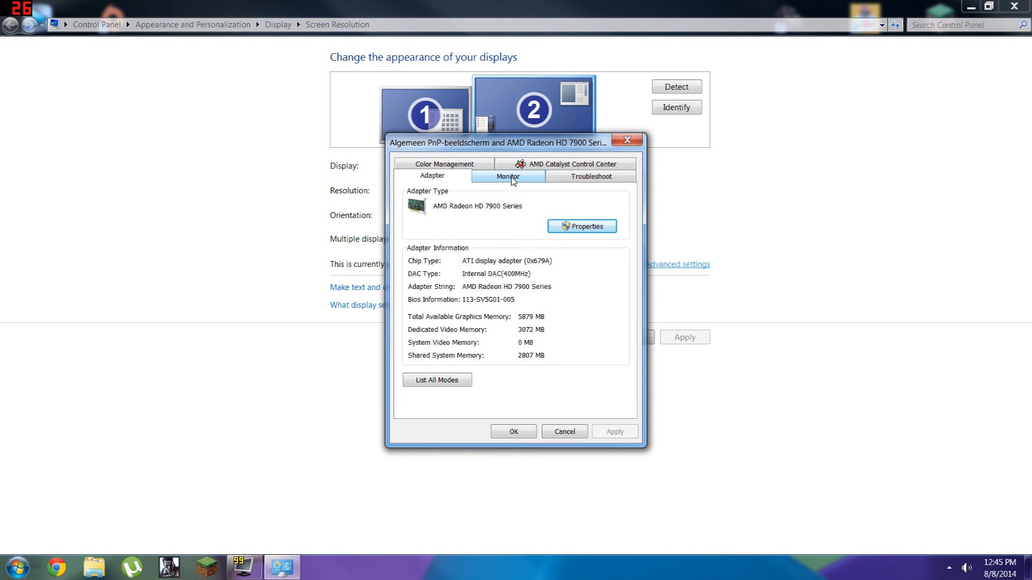
click(508, 176)
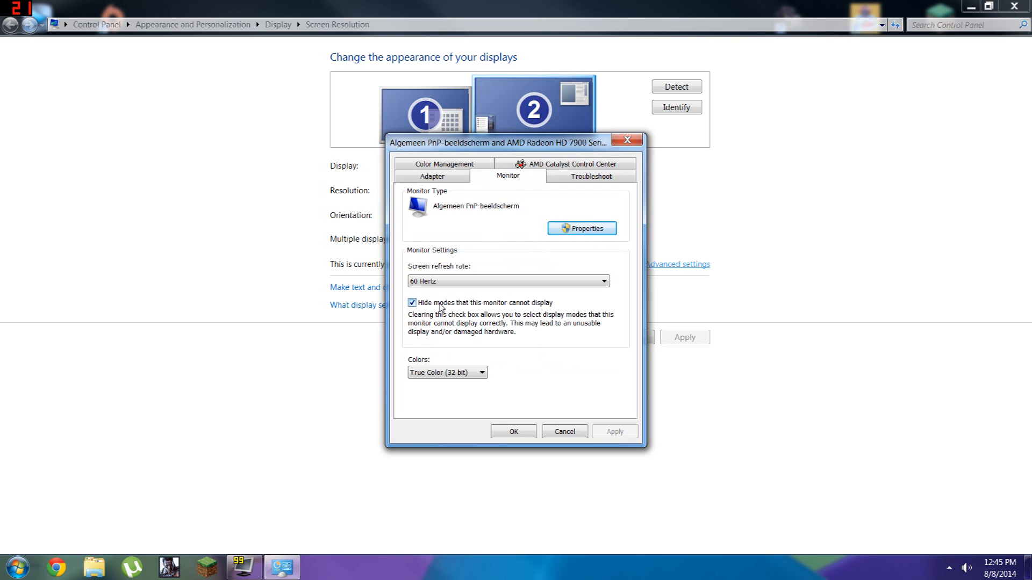
click(600, 281)
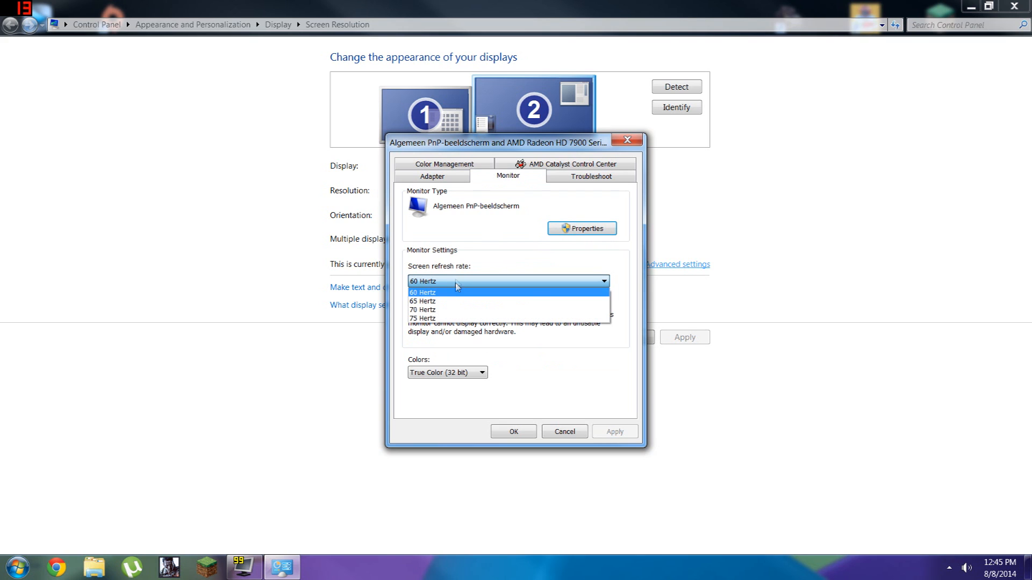
click(422, 301)
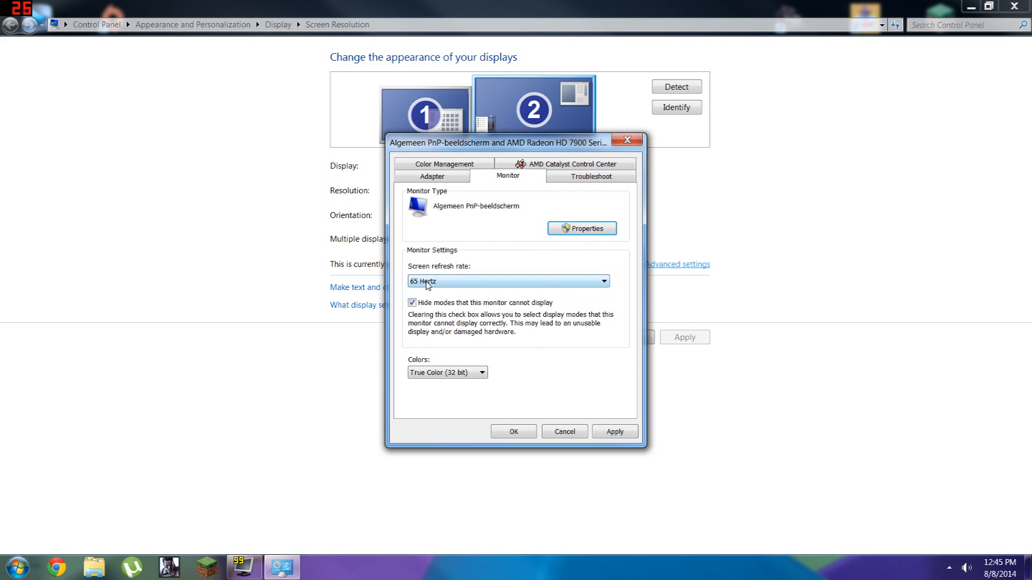
click(601, 281)
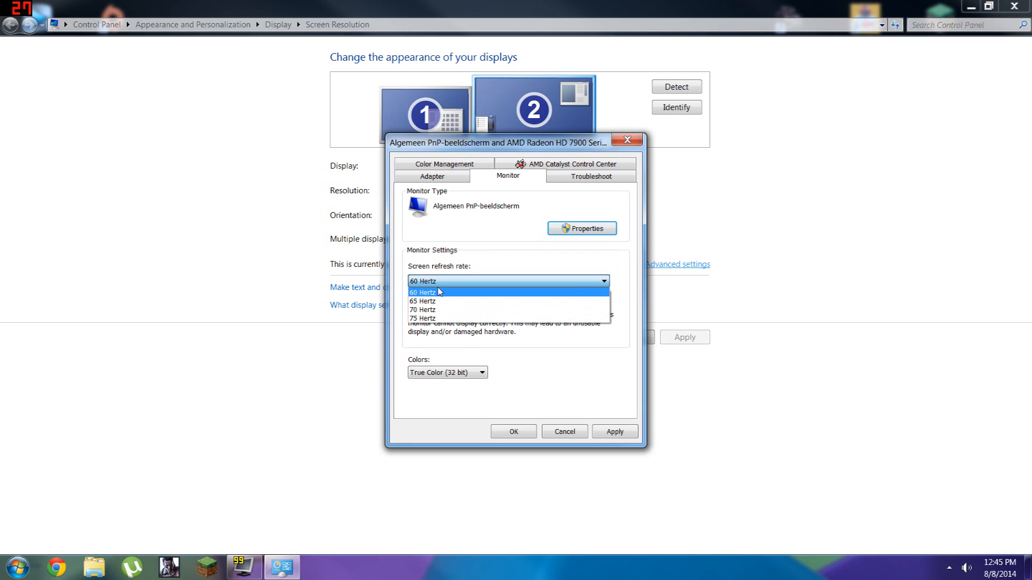
click(422, 301)
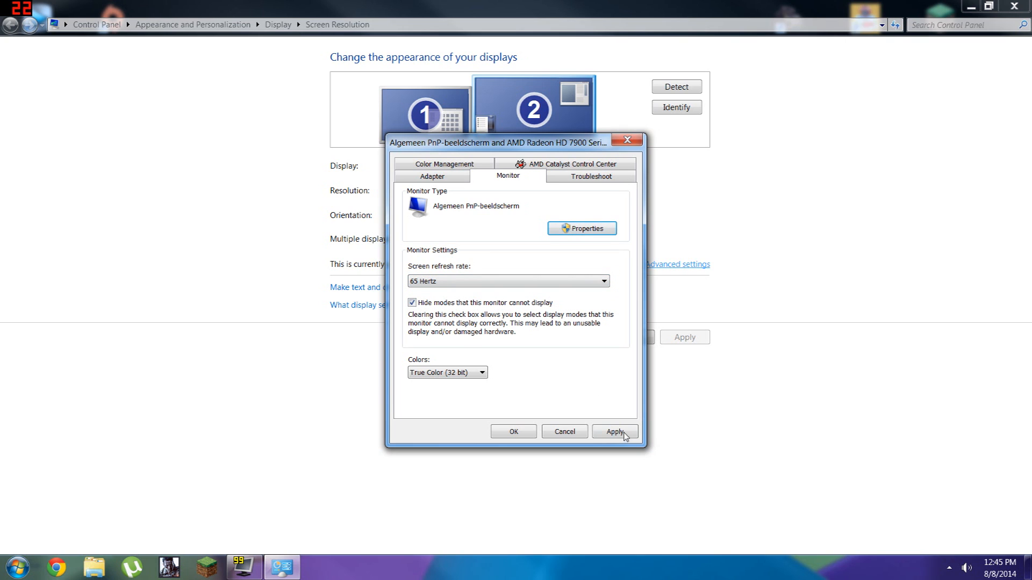
click(615, 432)
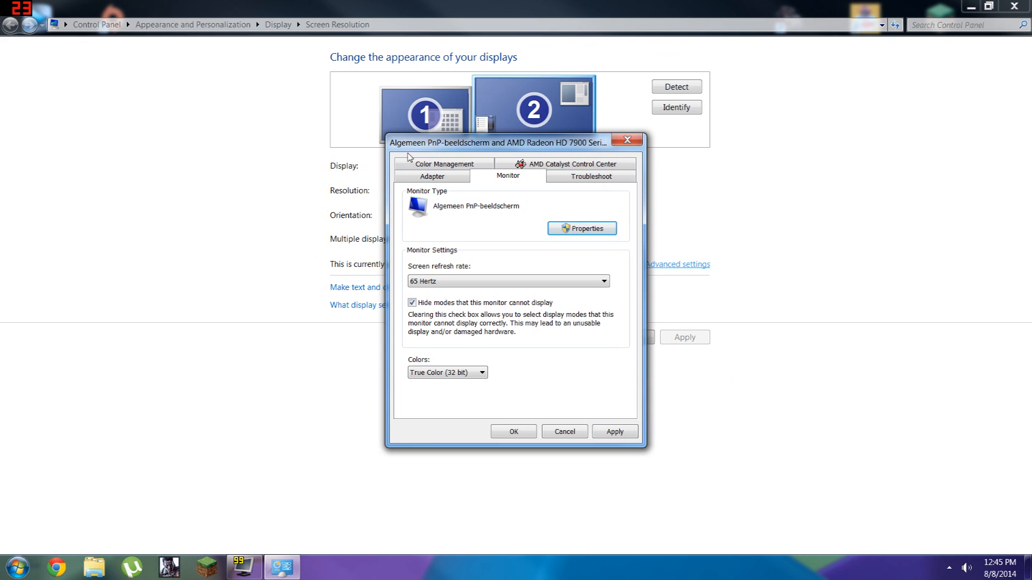
mouse_move(676, 325)
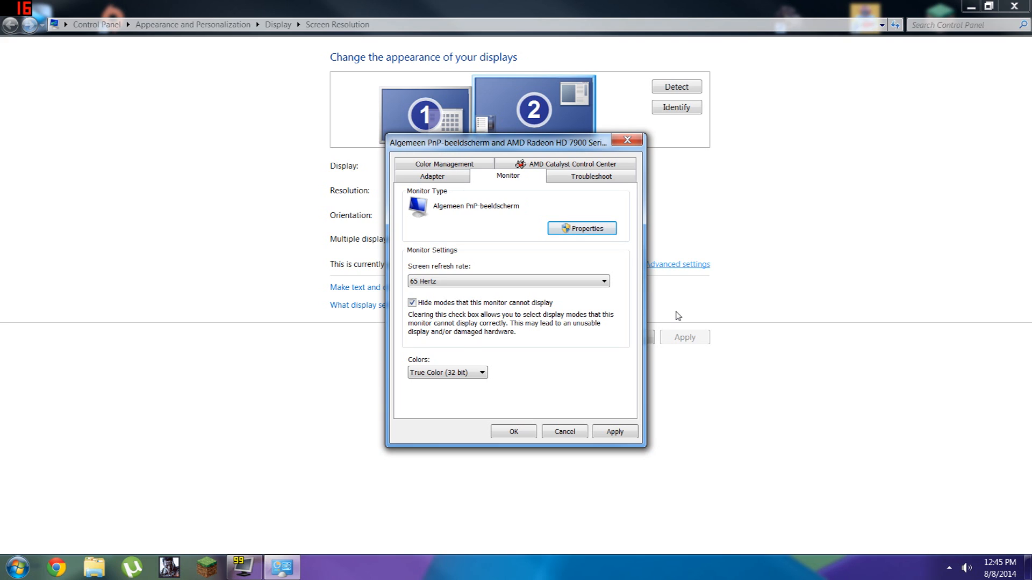
mouse_move(749, 331)
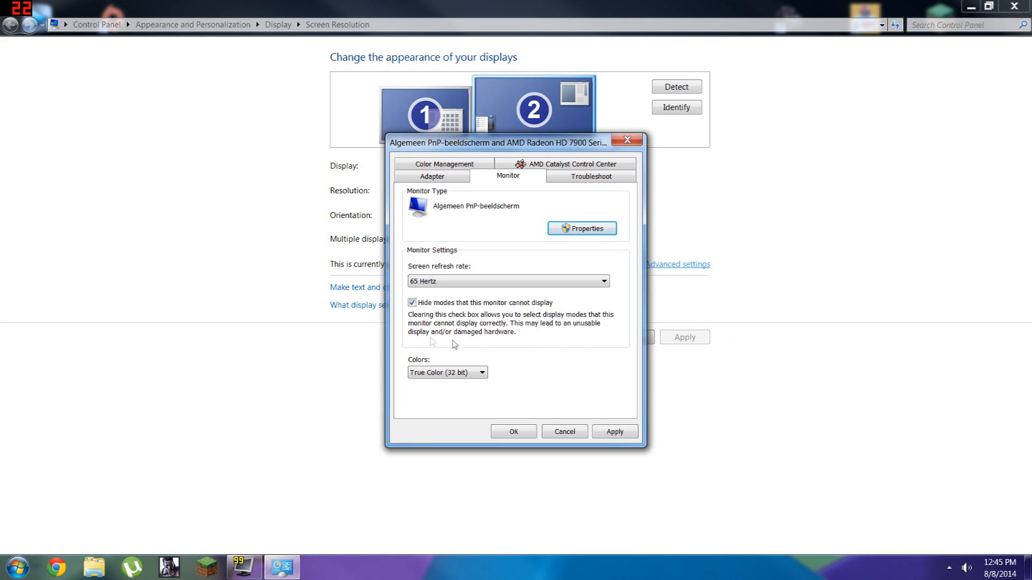
mouse_move(489, 285)
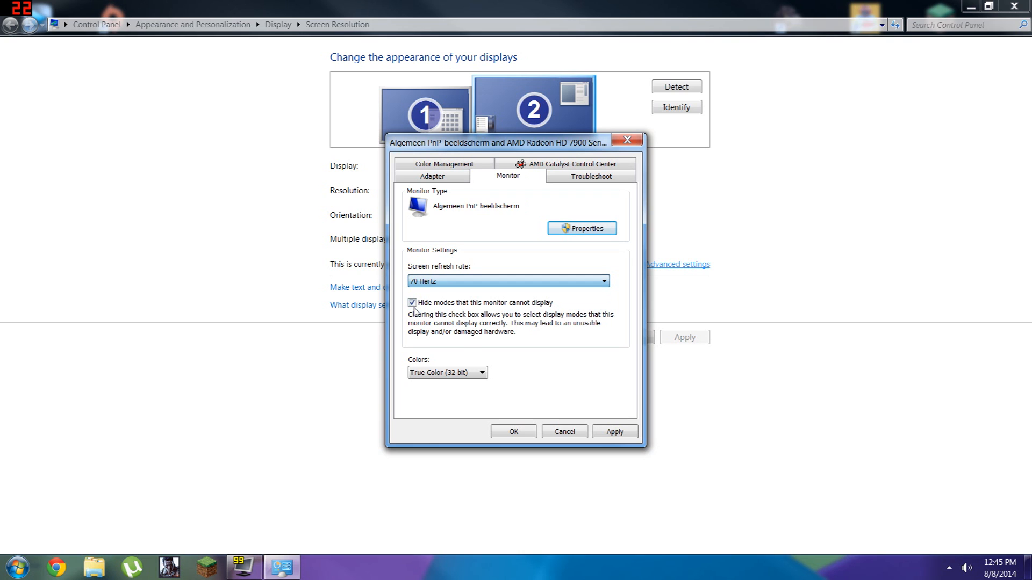
Switch to 70 Hertz, close the monitor settings, and relaunch CRU from the cru folder.
click(602, 281)
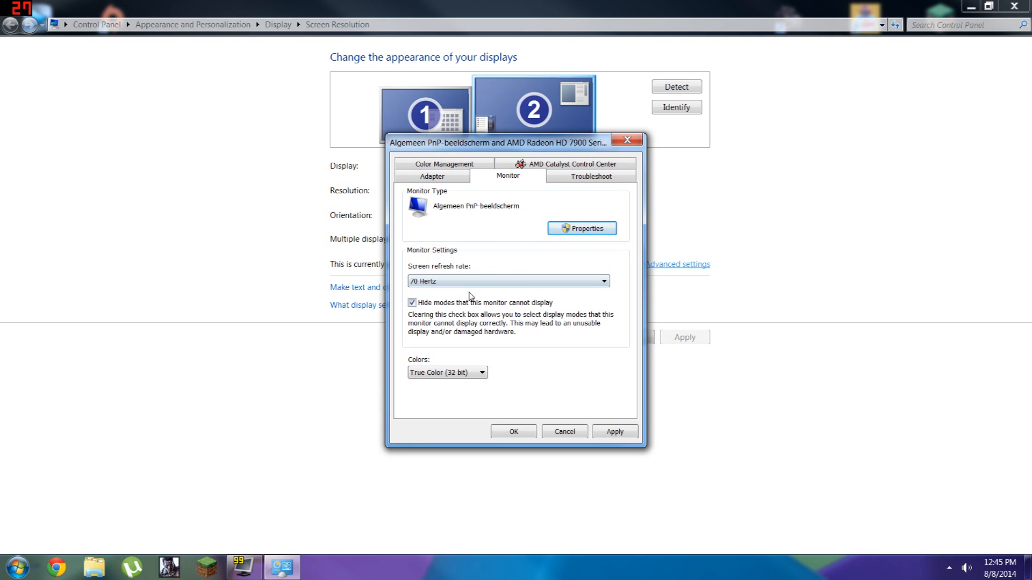
click(508, 281)
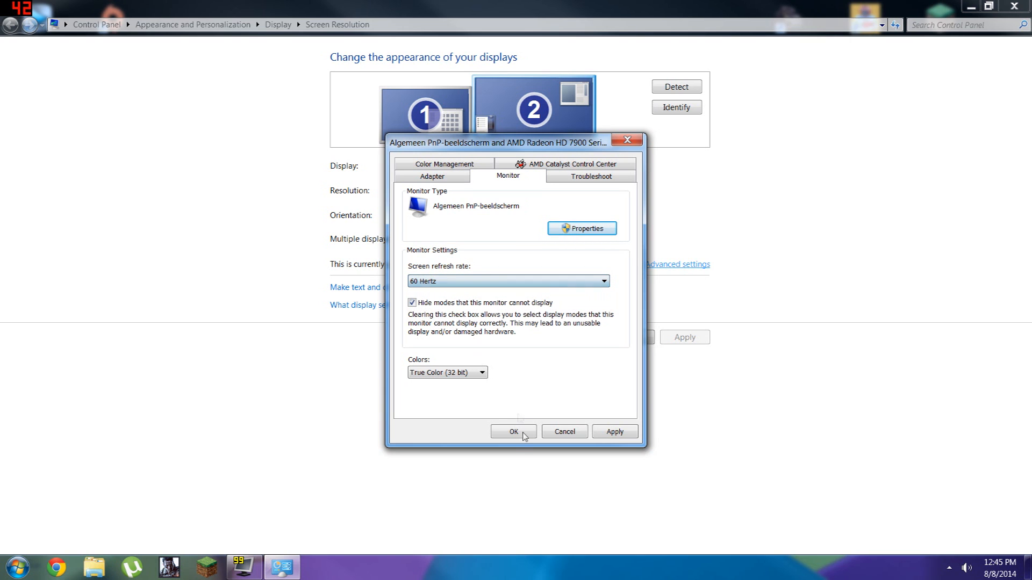
click(513, 431)
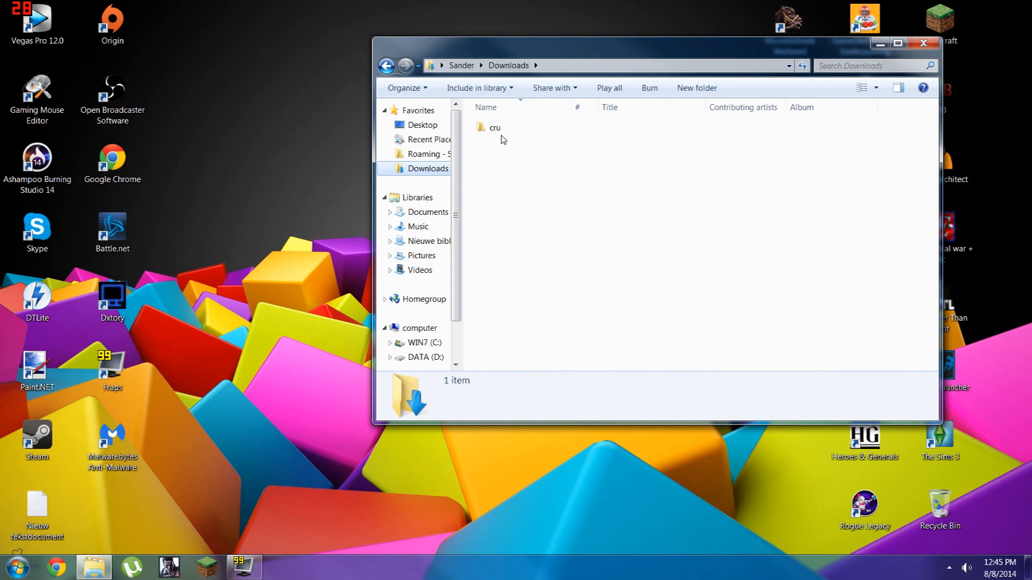
double_click(494, 127)
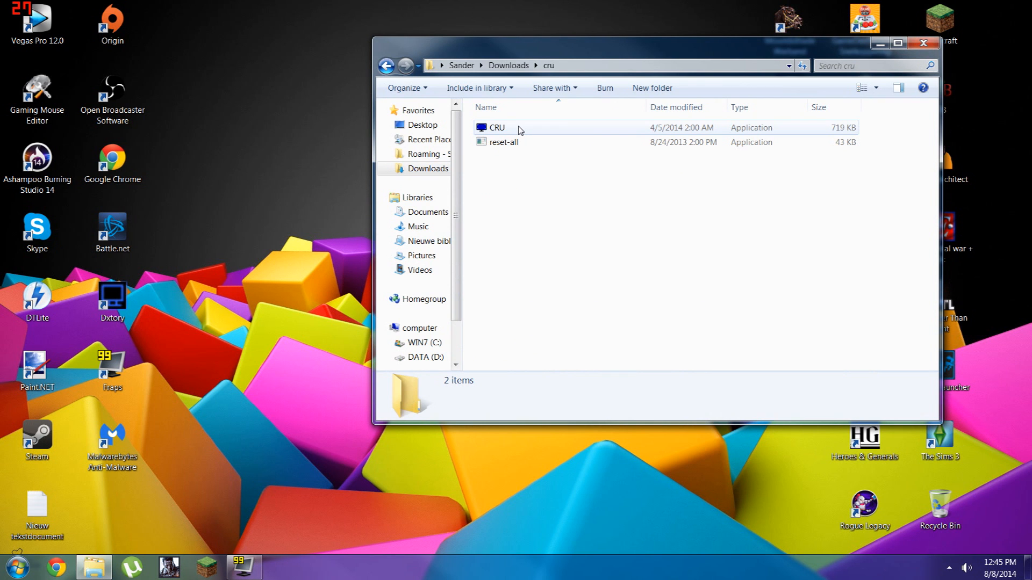
double_click(497, 126)
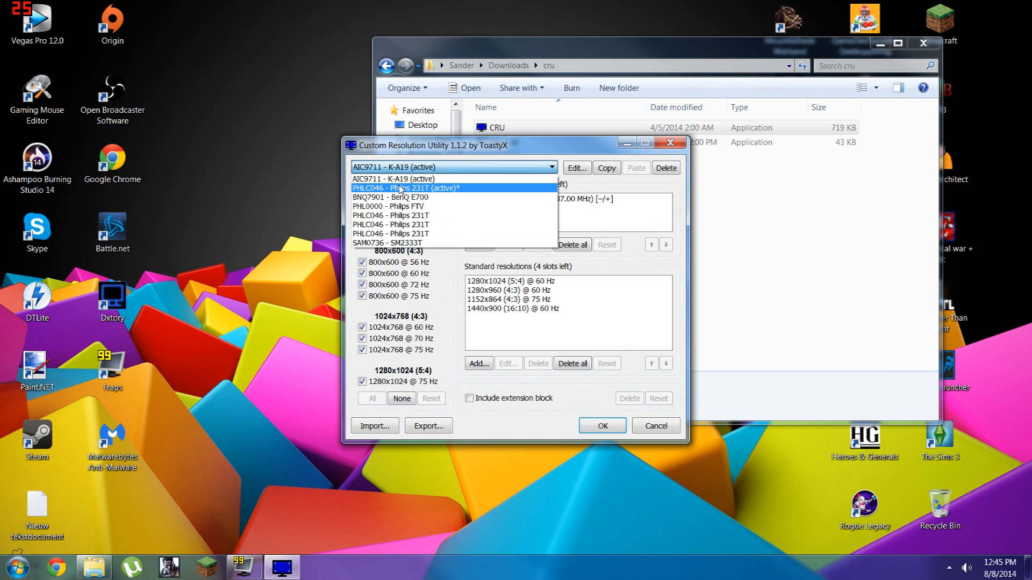
Change the Philips 231T 1920x1080 entries to 73, 72, 70 and 71 Hz.
click(406, 188)
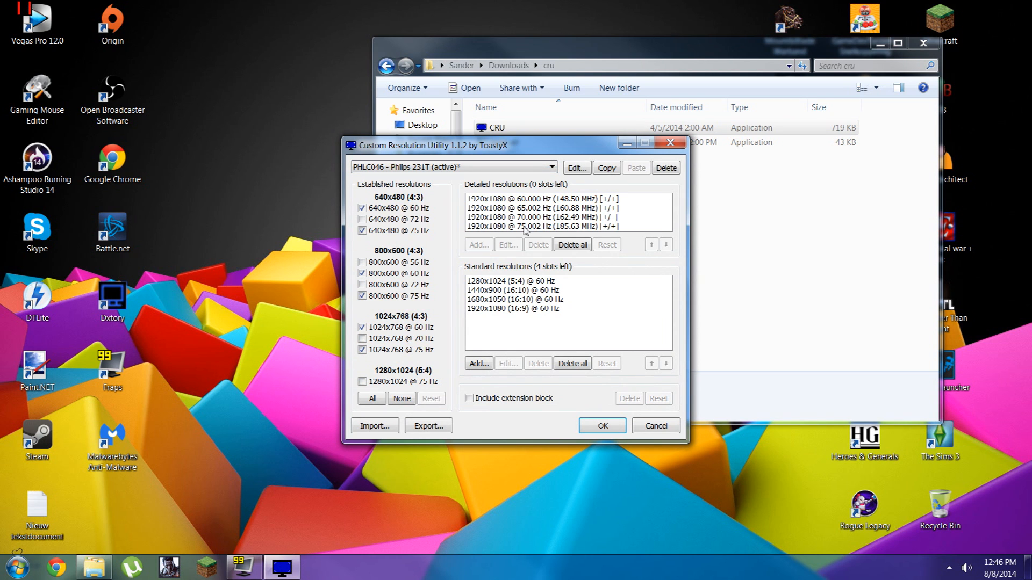
click(546, 226)
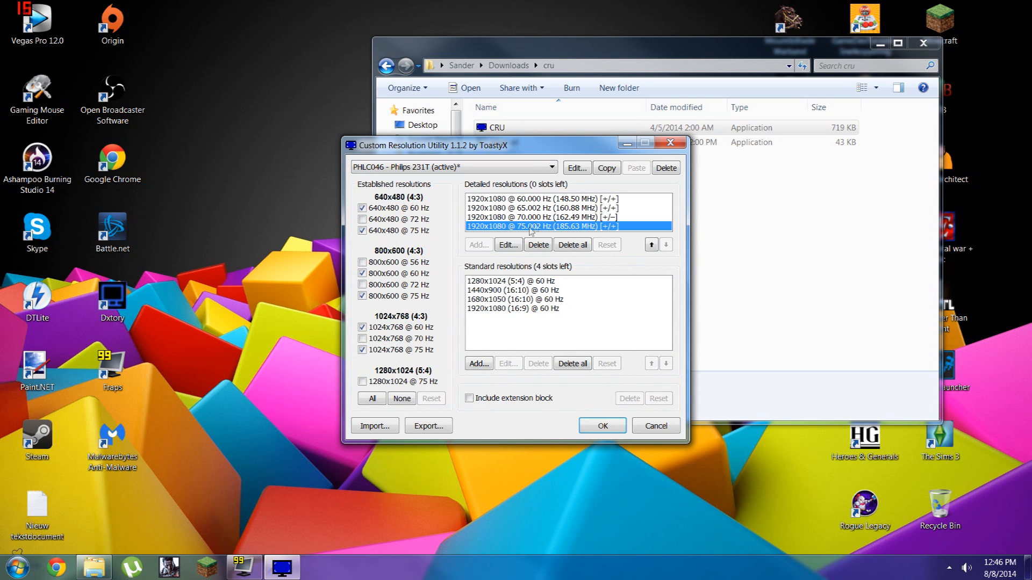
click(507, 244)
text(7.000)
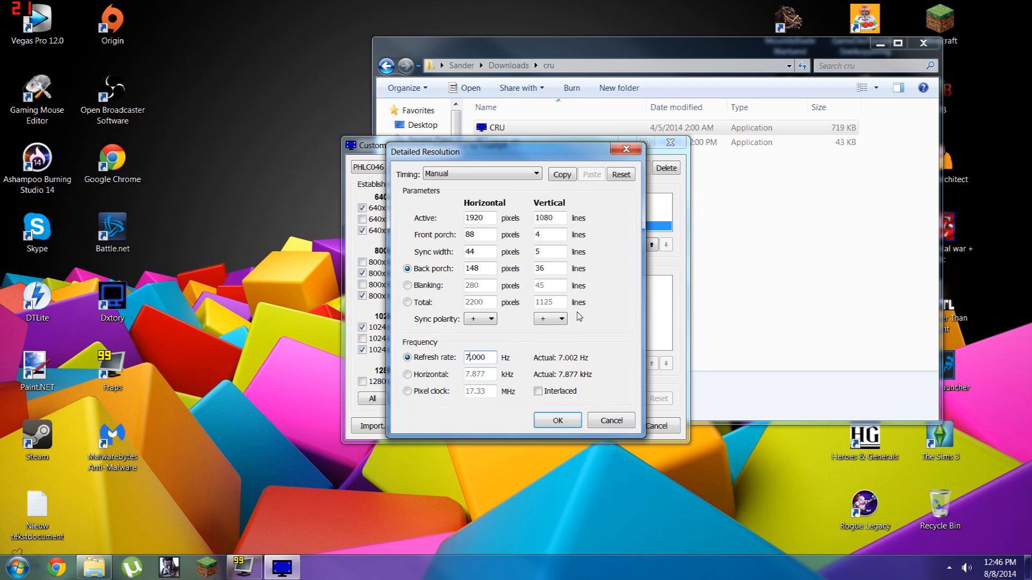
mouse_move(557, 420)
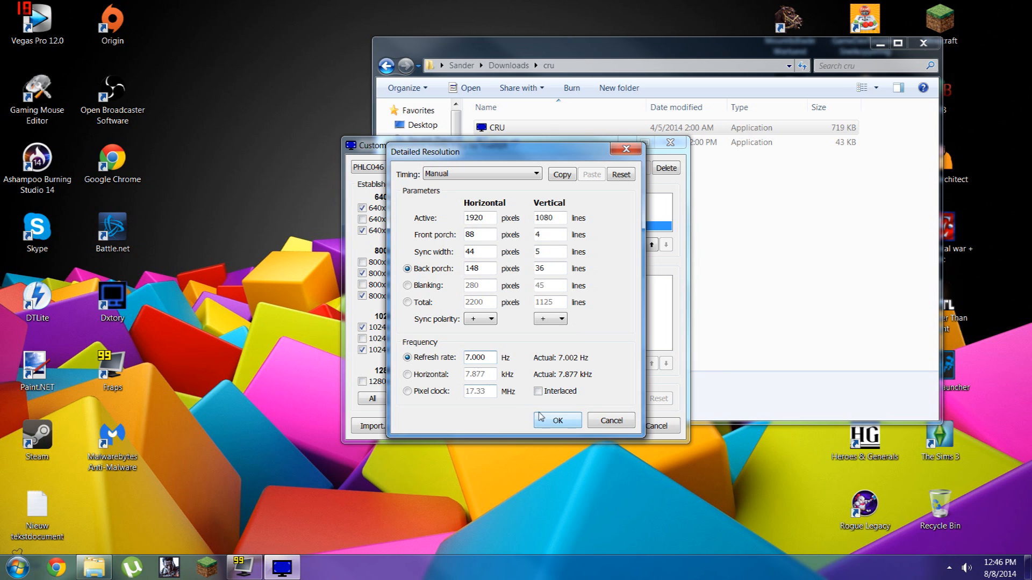
click(556, 419)
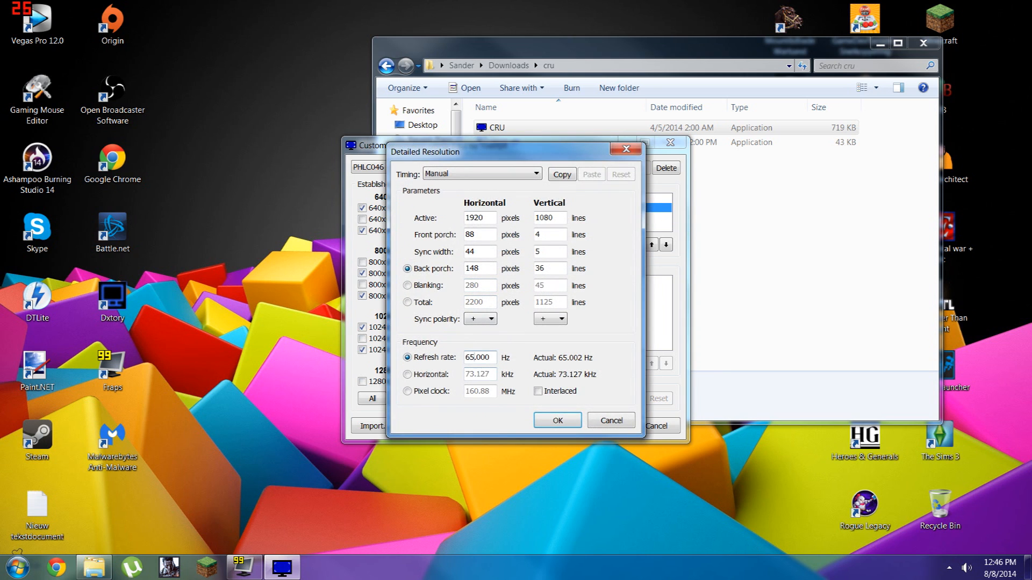
text(72.000)
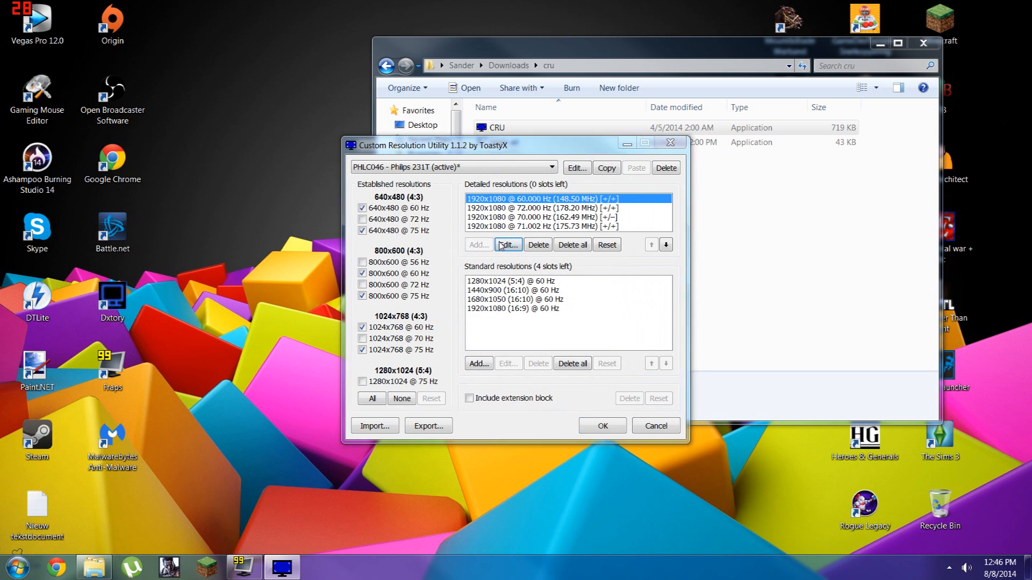
click(507, 244)
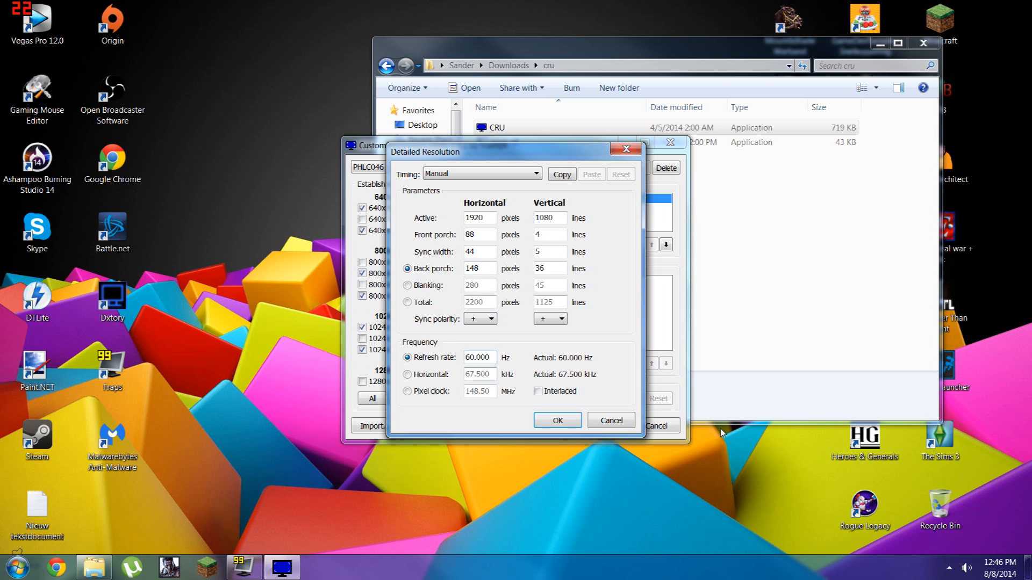
text(734.000)
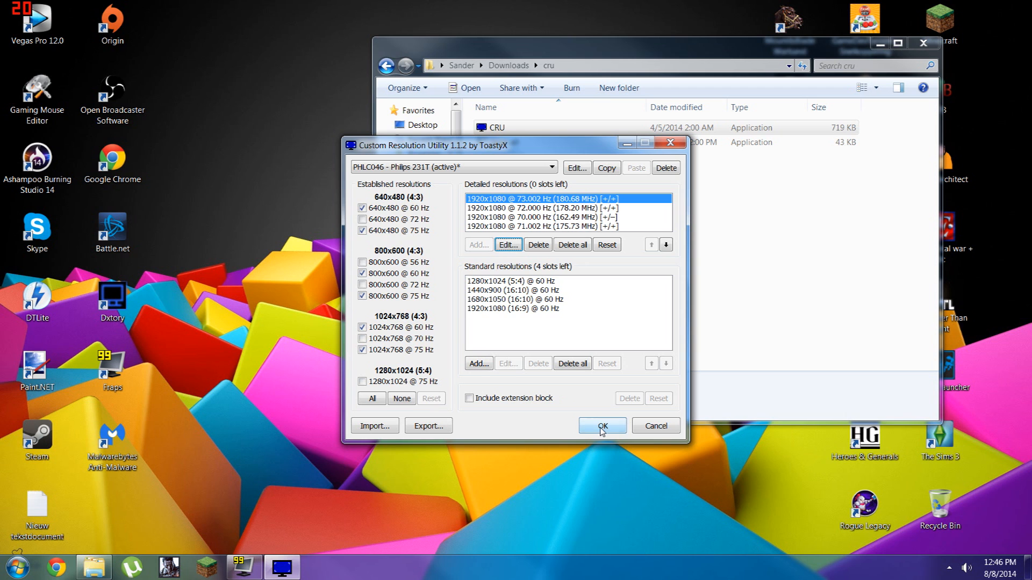
click(600, 425)
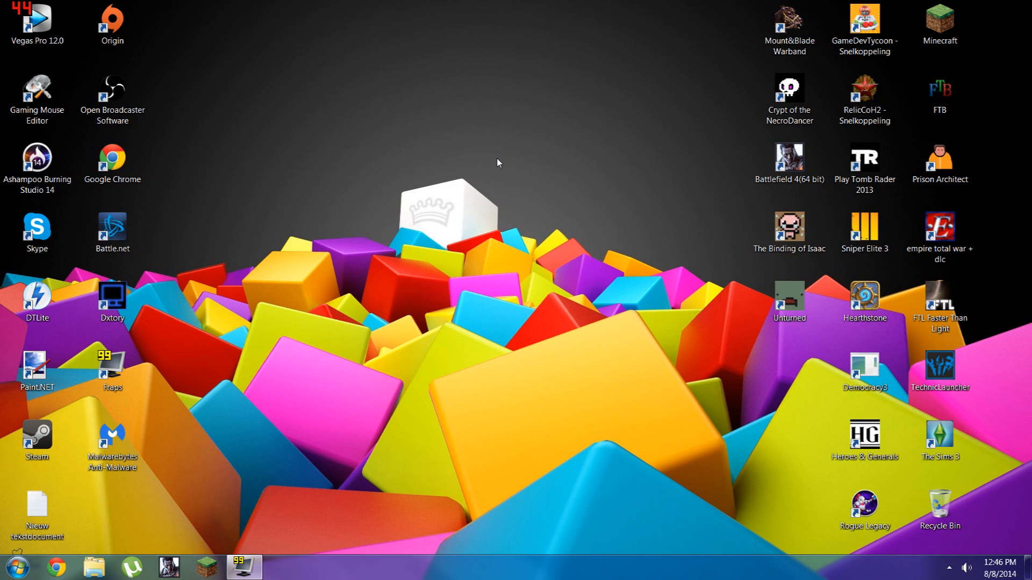
mouse_move(446, 170)
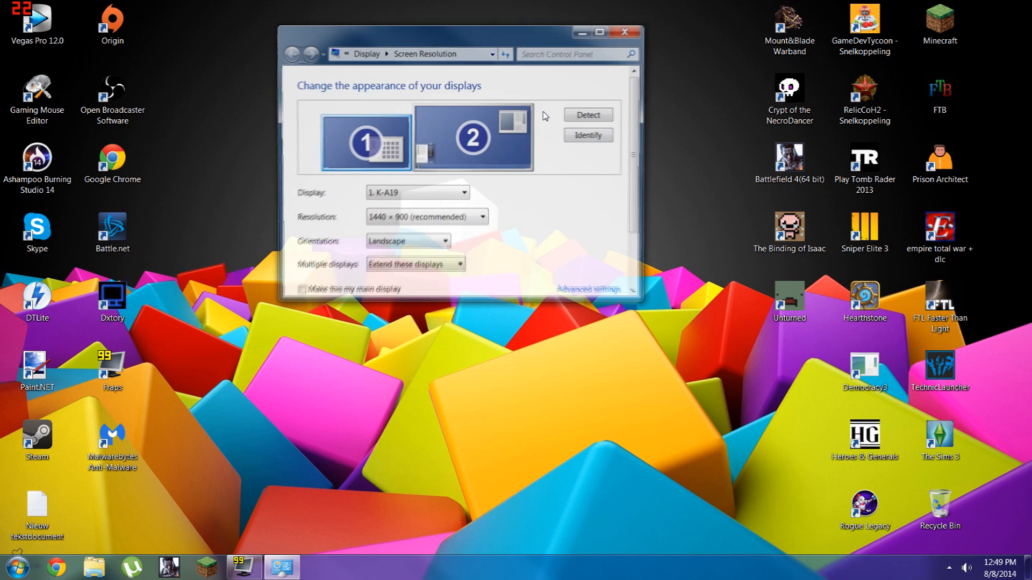
Open the display's advanced Monitor settings and choose a 70 Hertz refresh rate.
click(472, 137)
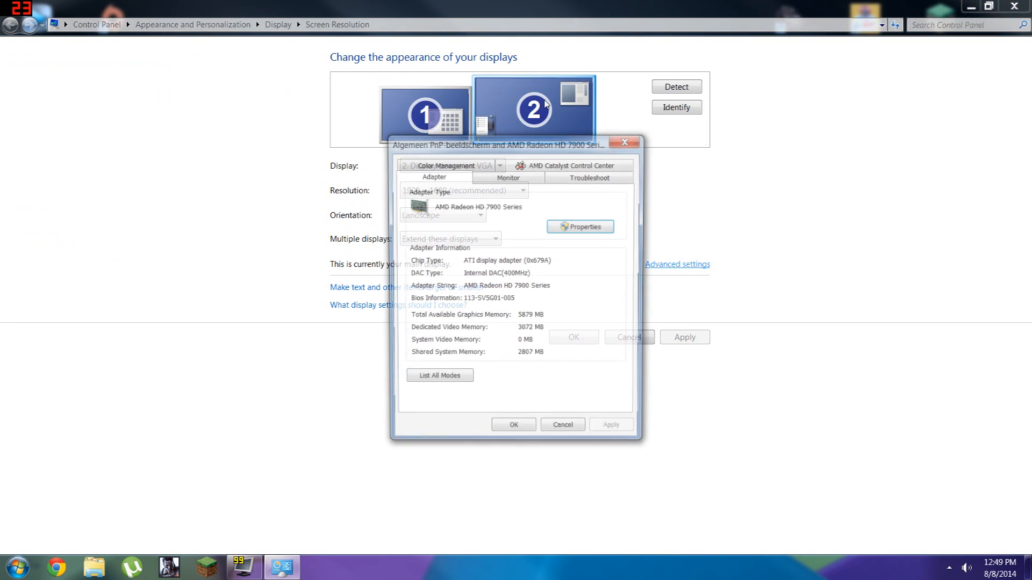
click(507, 177)
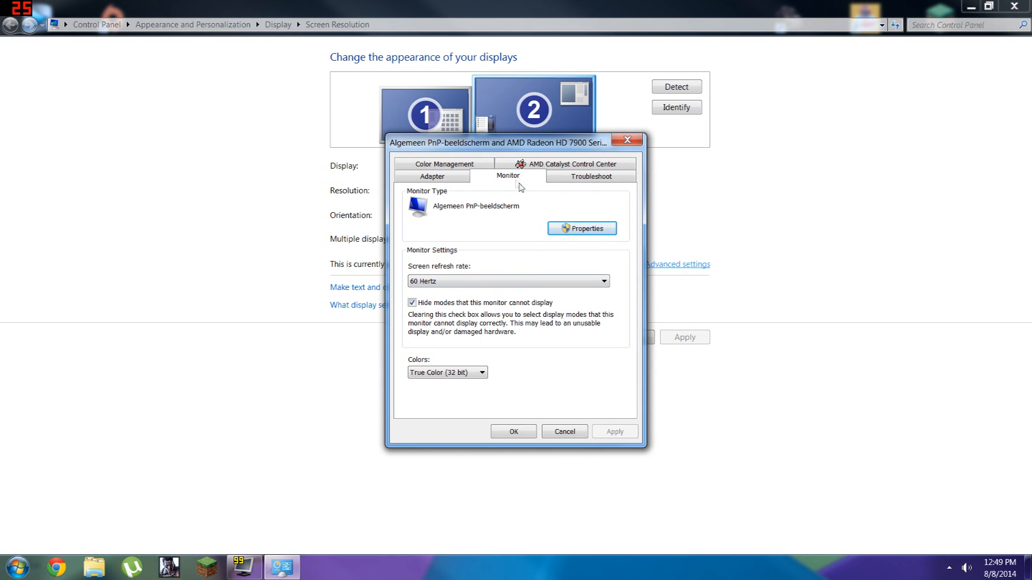
click(601, 281)
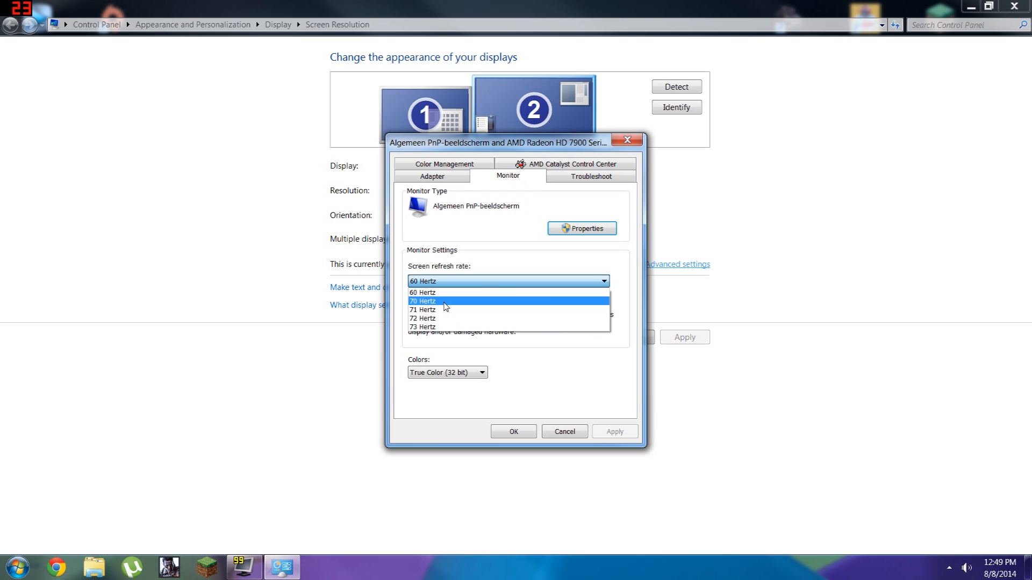
click(422, 301)
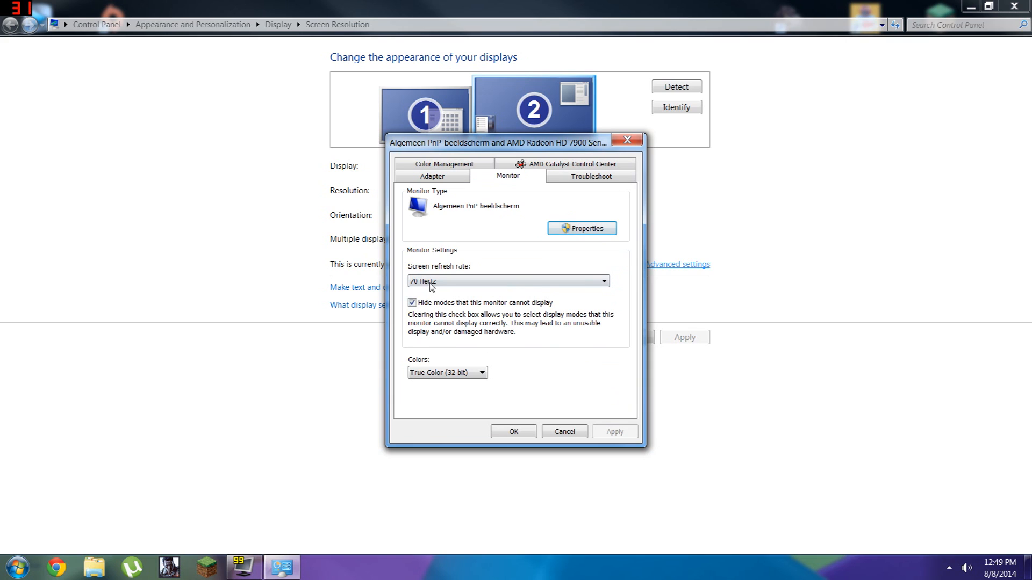
Try 71 Hertz, return to 70 Hertz, then apply and close the settings.
click(602, 281)
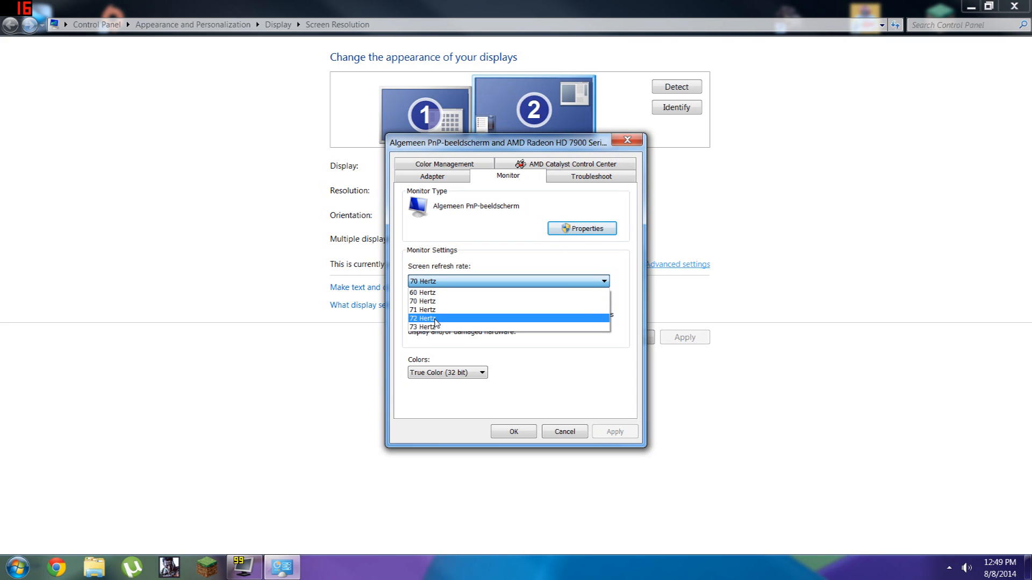
mouse_move(443, 310)
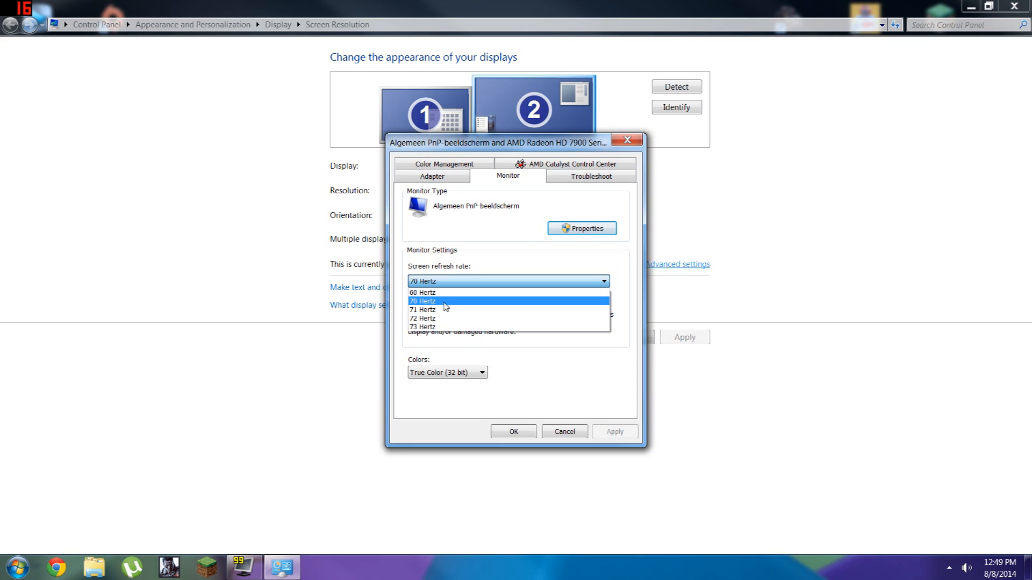
click(425, 309)
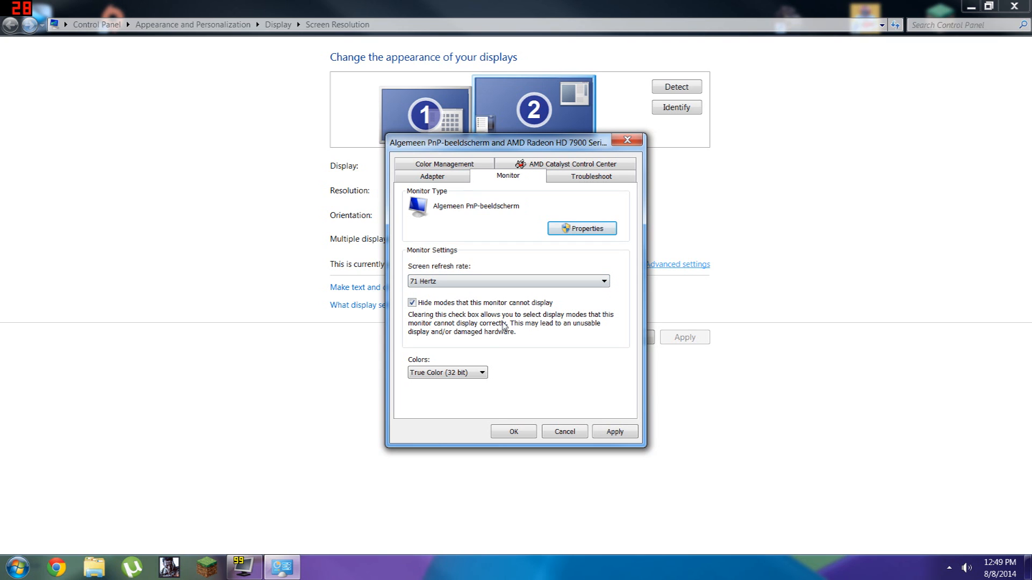
mouse_move(500, 322)
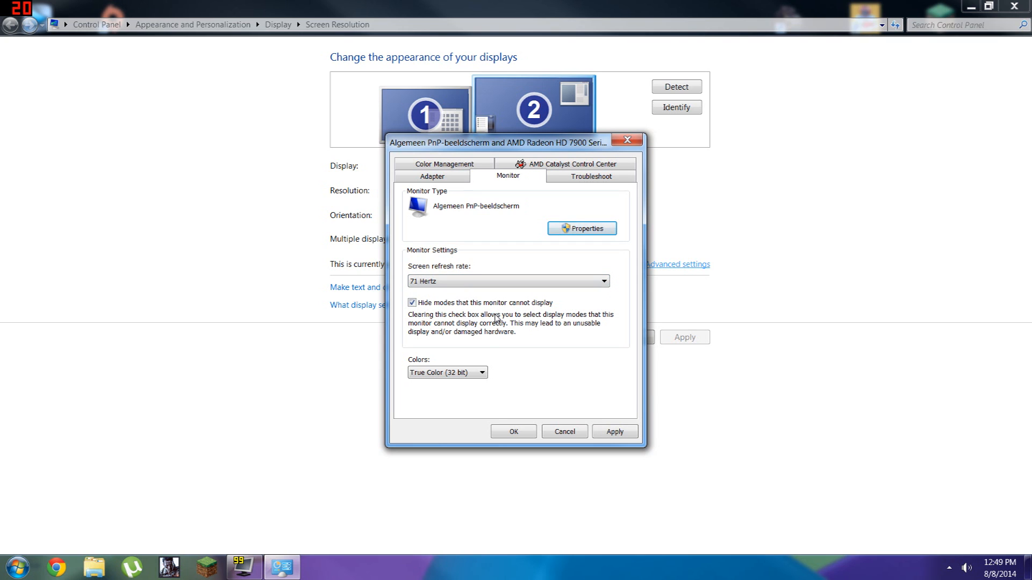
click(602, 281)
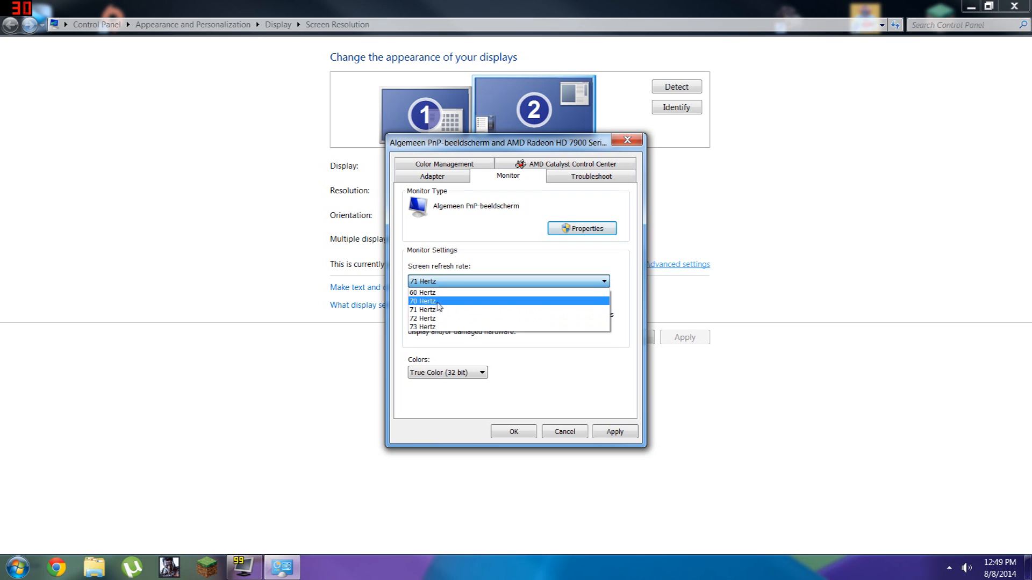
click(423, 301)
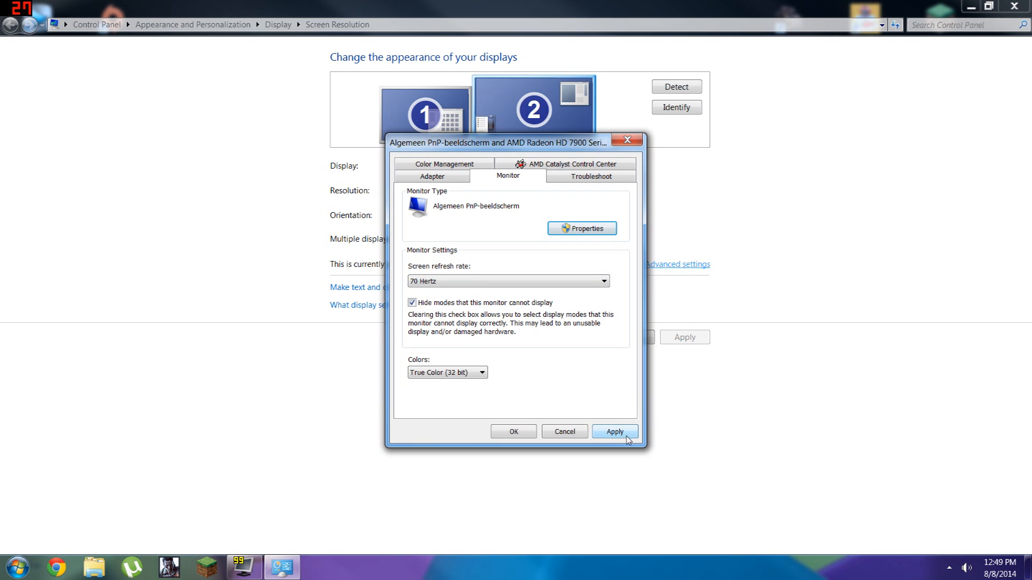
click(602, 281)
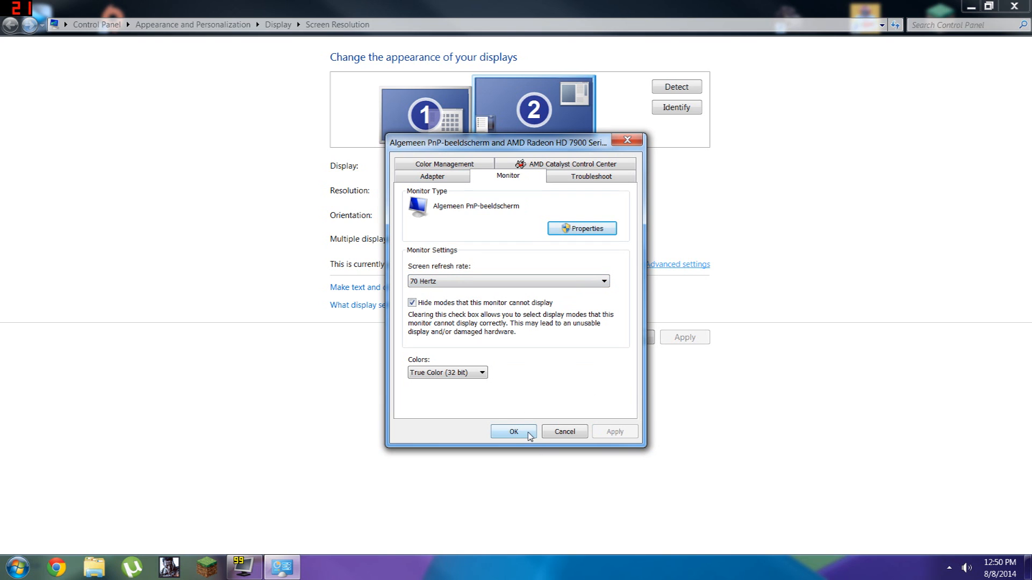
click(513, 431)
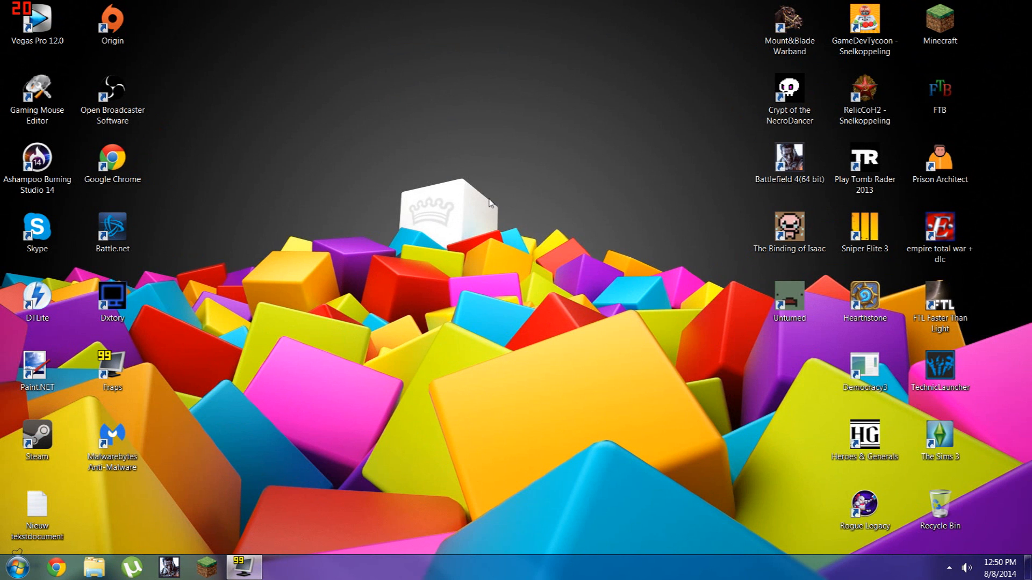
mouse_move(407, 202)
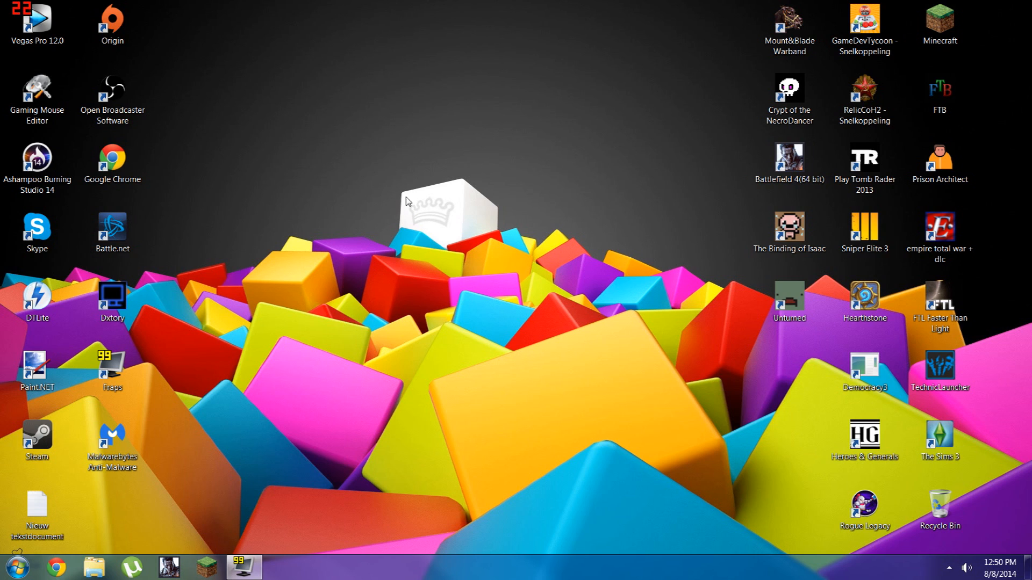
mouse_move(402, 197)
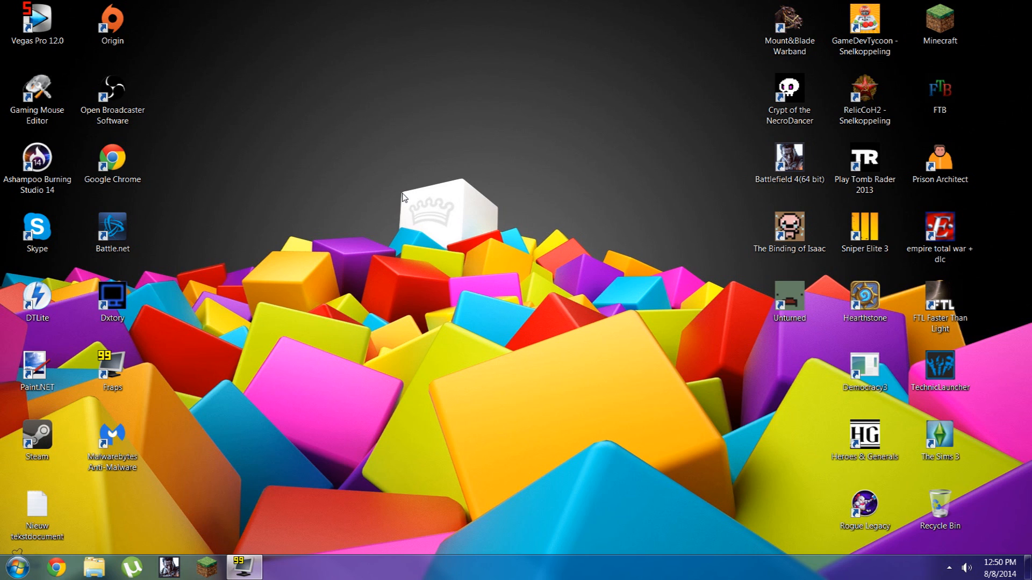
mouse_move(407, 202)
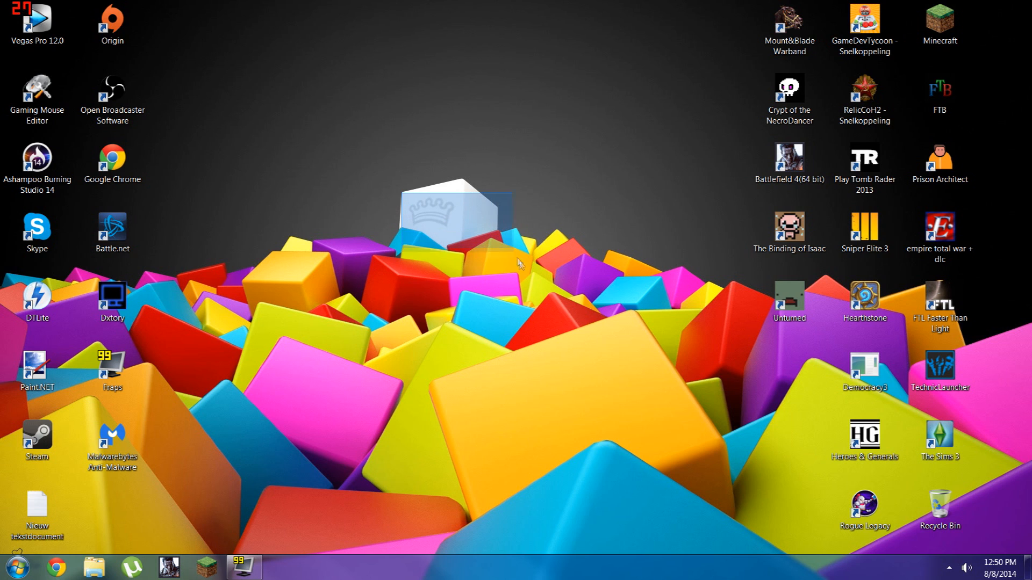
mouse_move(652, 214)
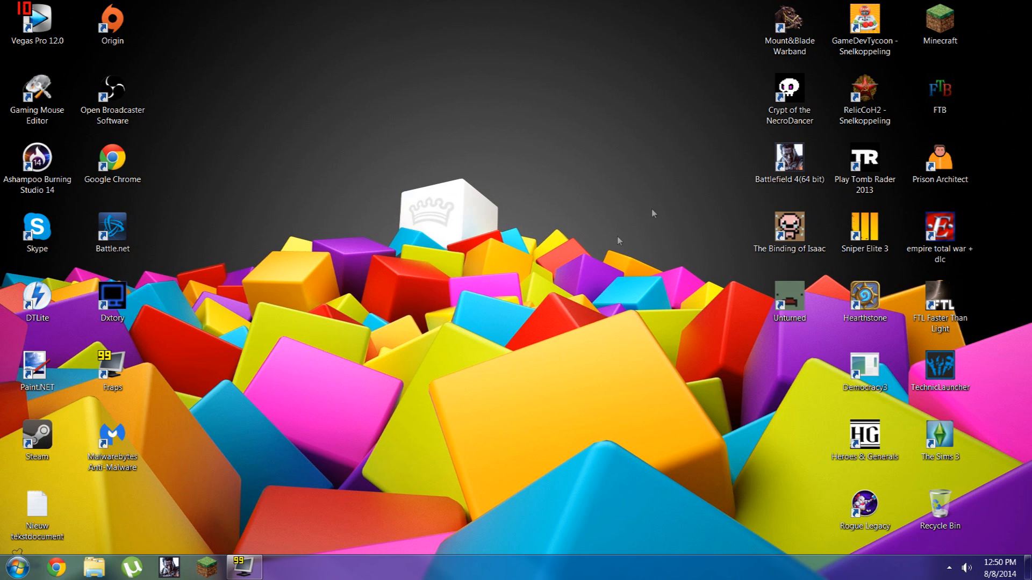
mouse_move(648, 118)
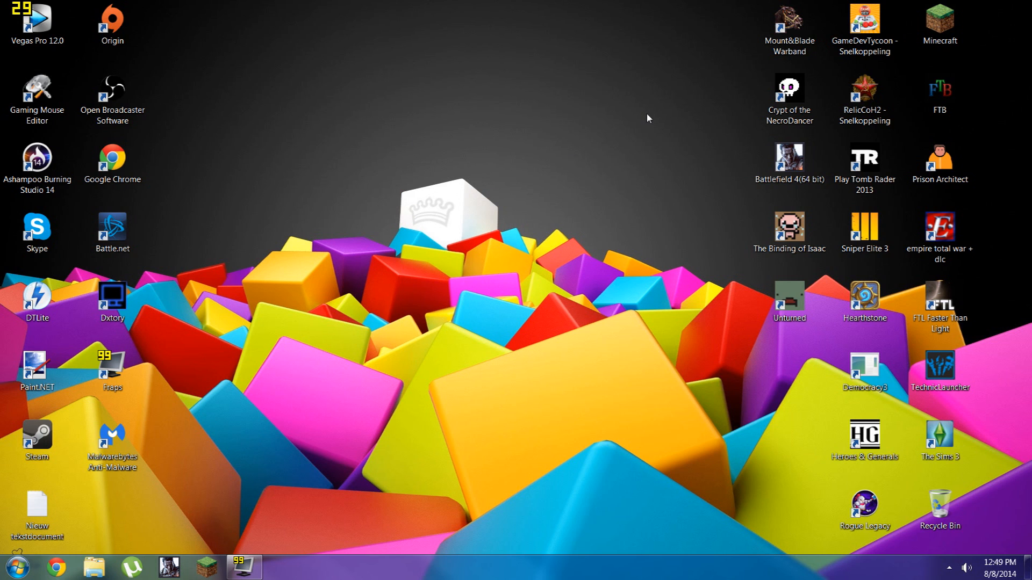